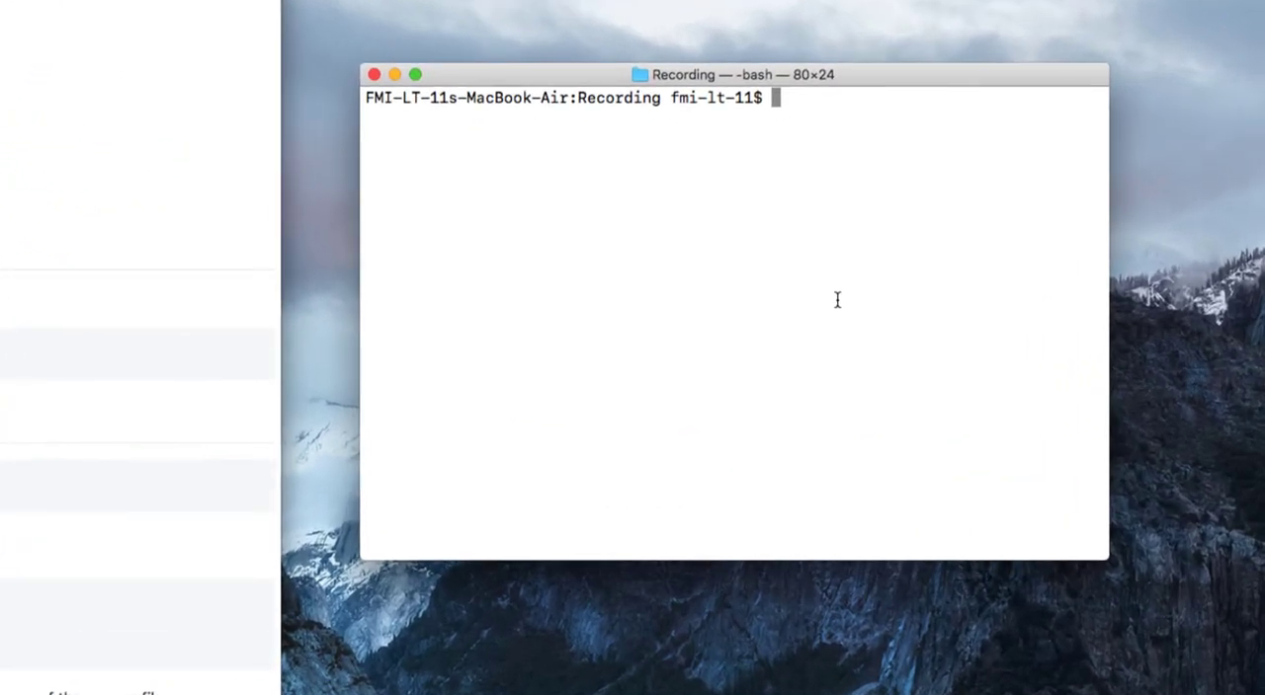
Generate the ang-mat Angular project with ng new and let npm install finish.
text(ng)
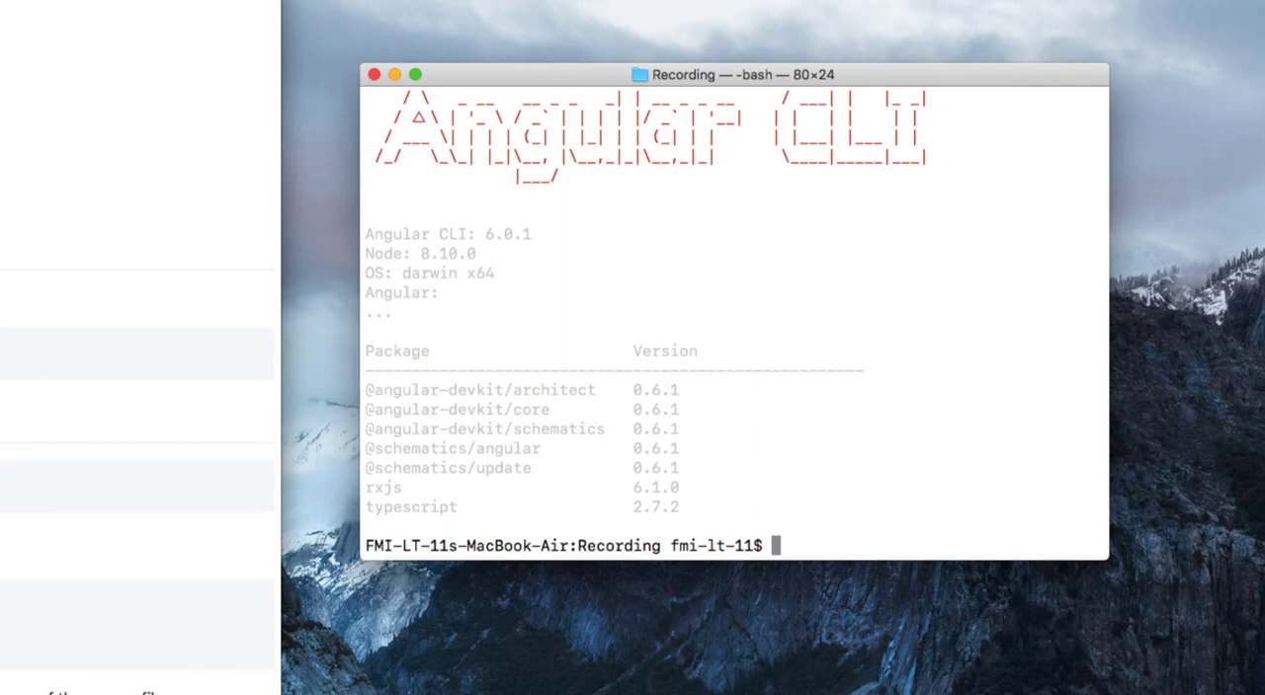
mouse_move(486, 233)
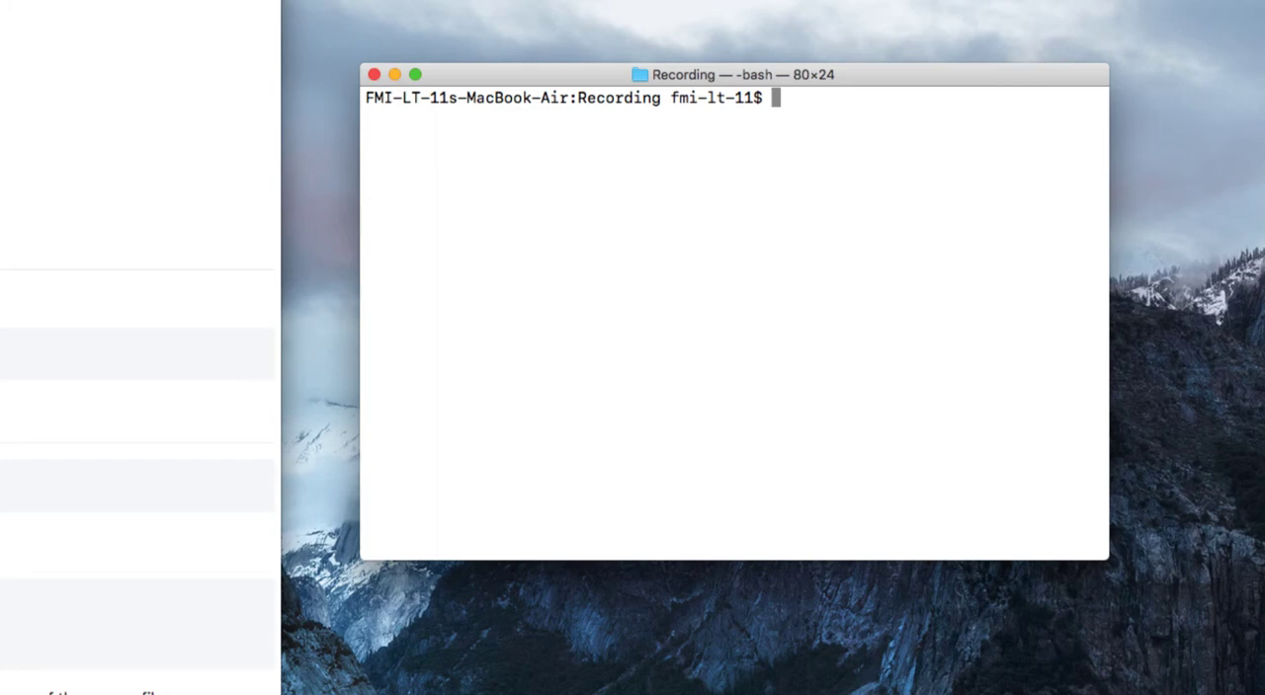
text(ng new)
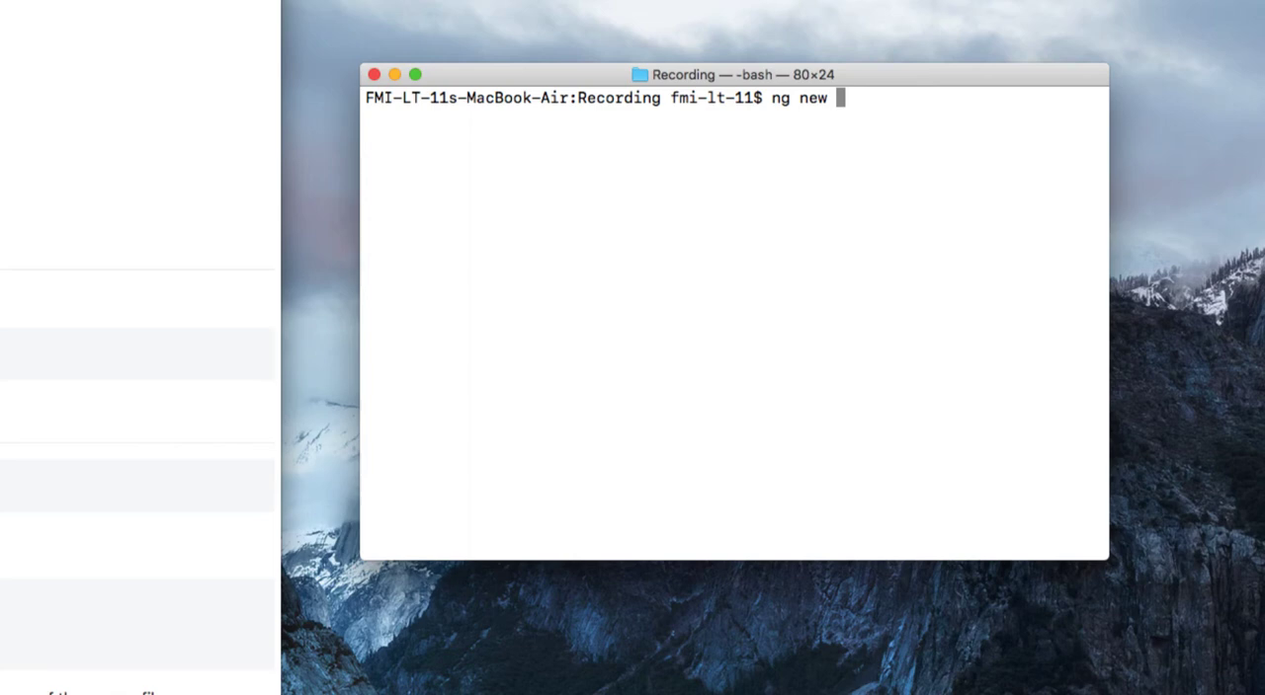
text(ang-ma)
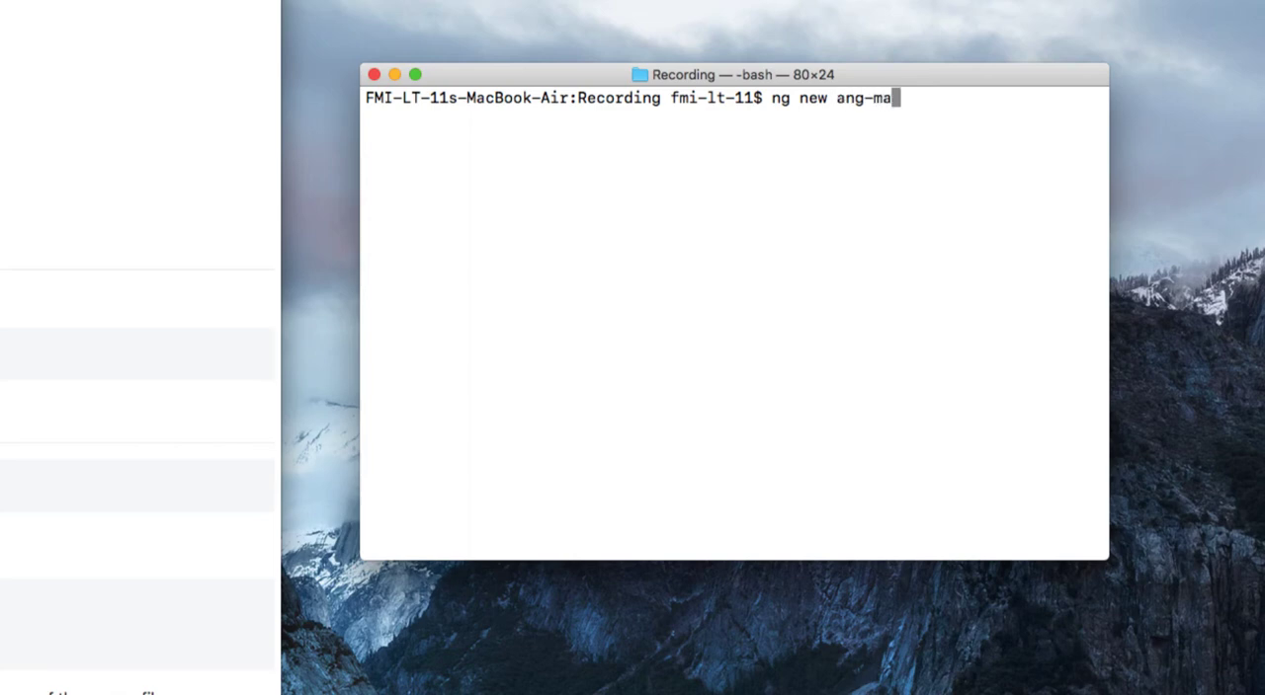
text(t)
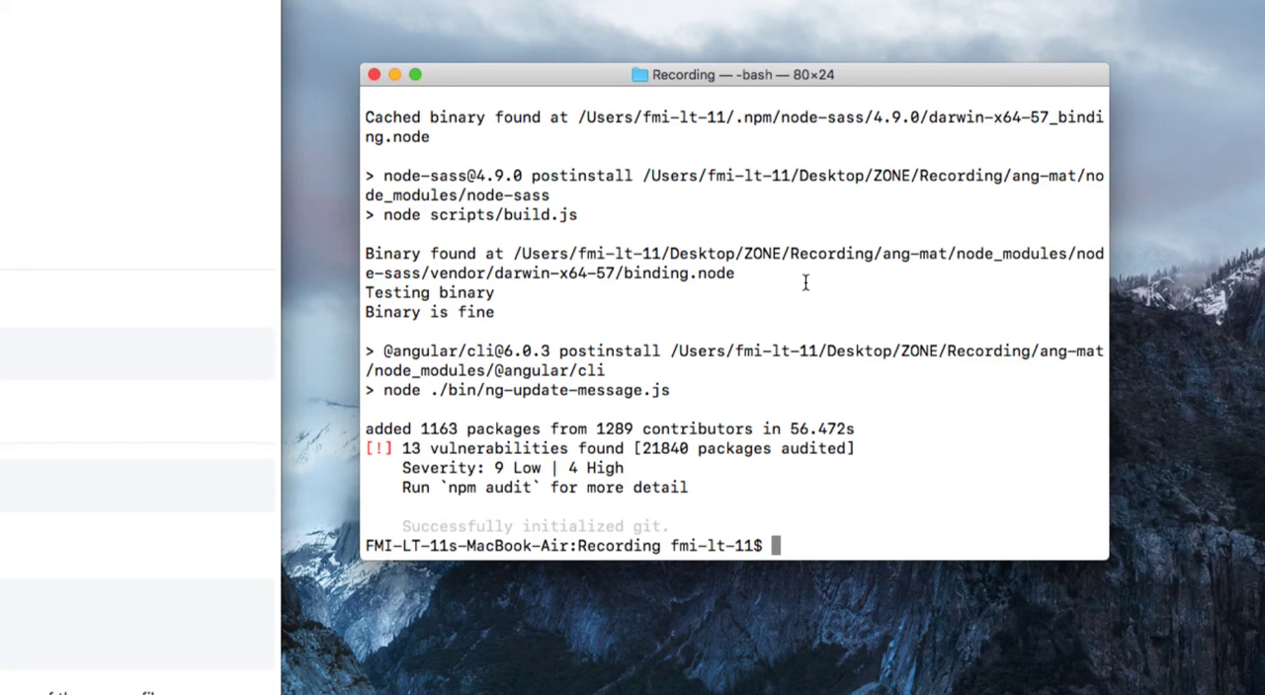
Enter the ang-mat folder, list its files, and start ng serve --open.
text(cd)
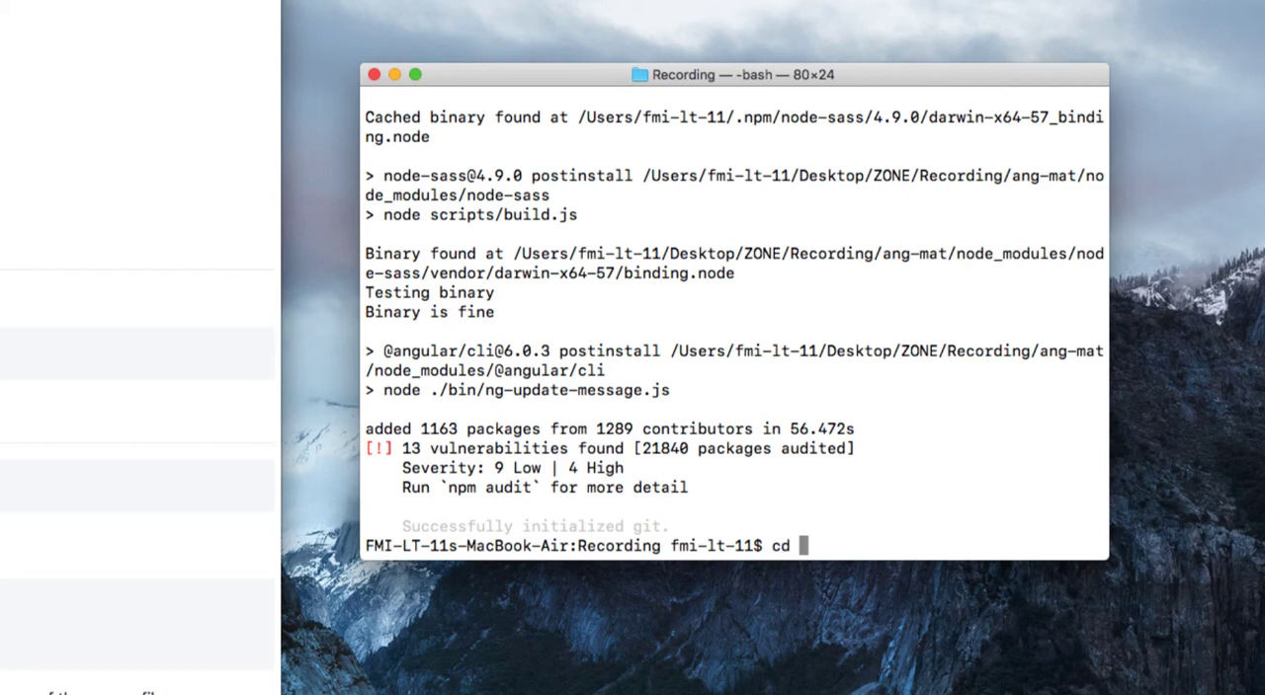
text(ang-mat/)
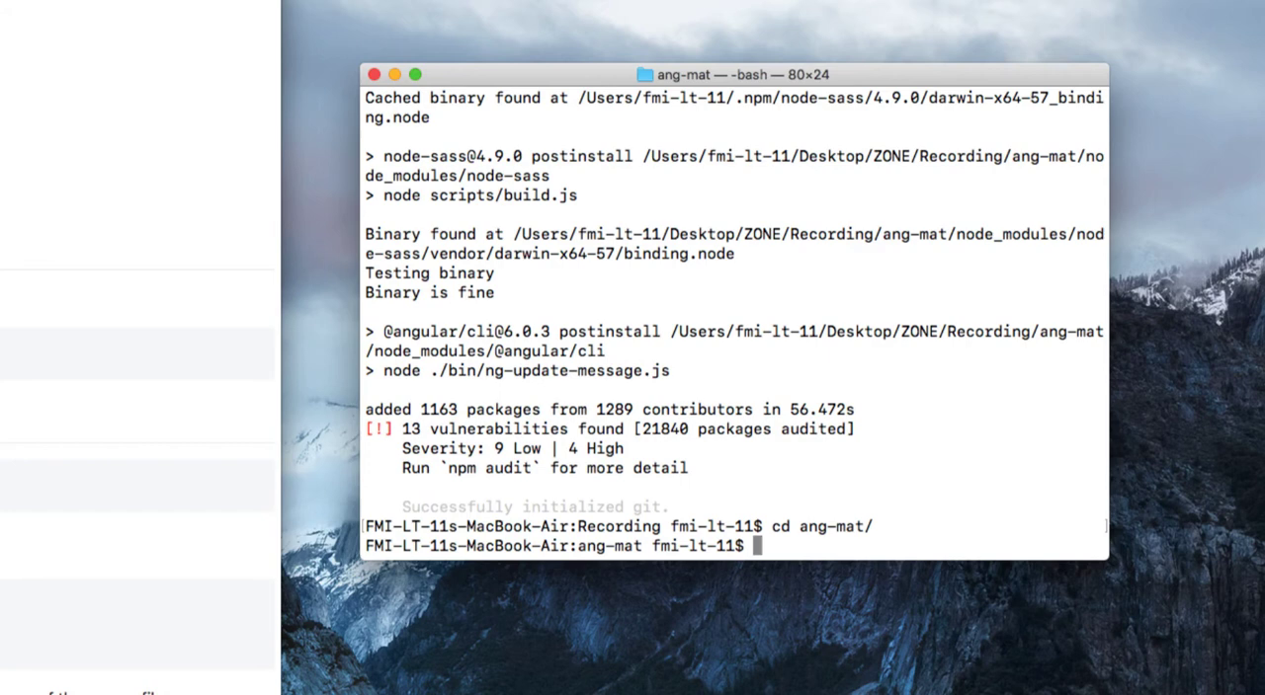
text(ls)
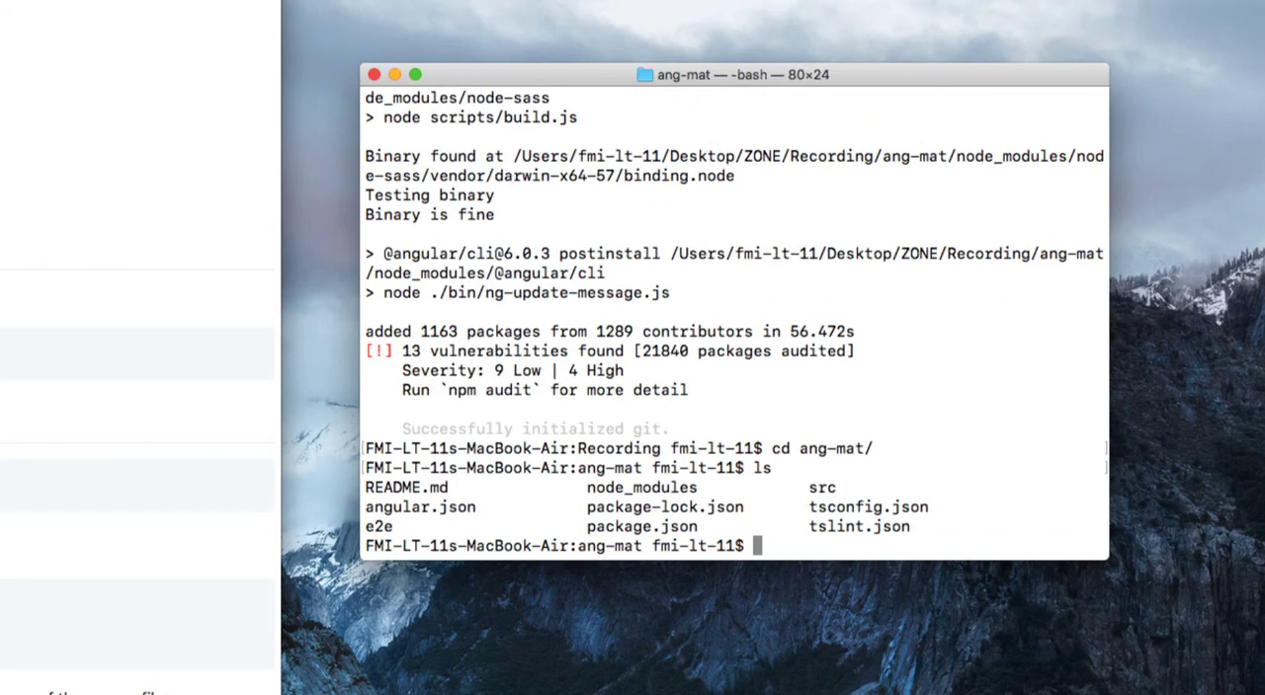
text(ng)
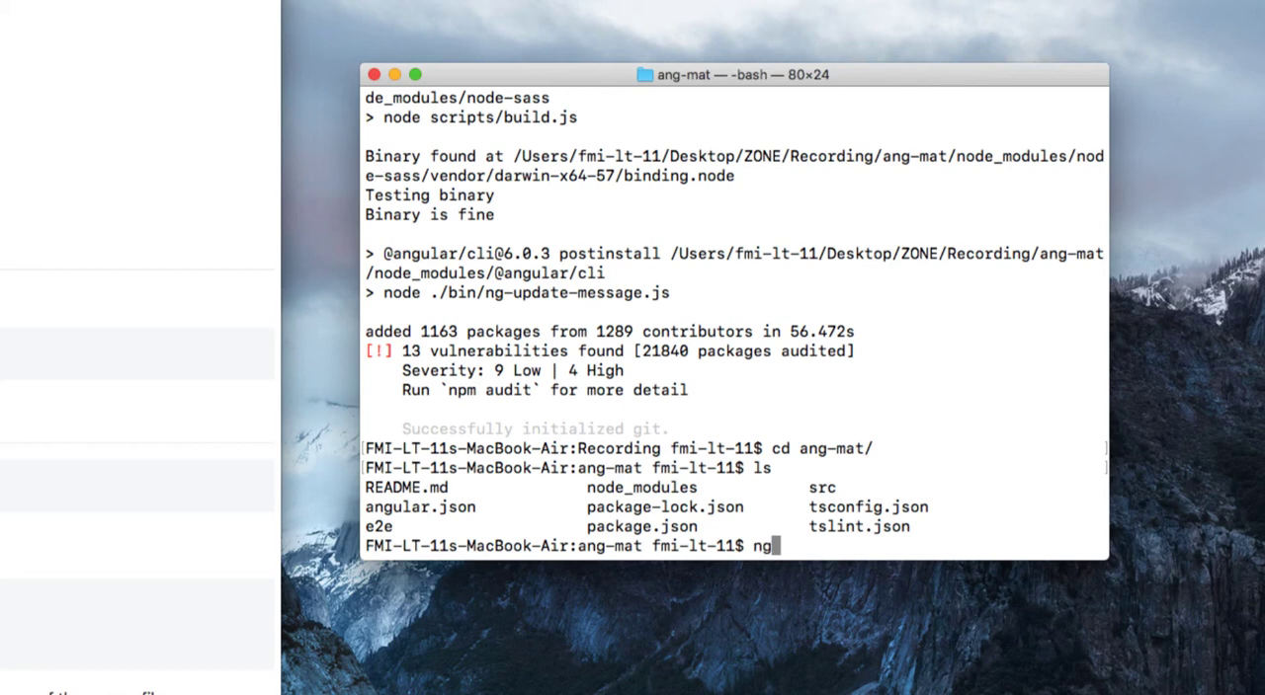
text(serve)
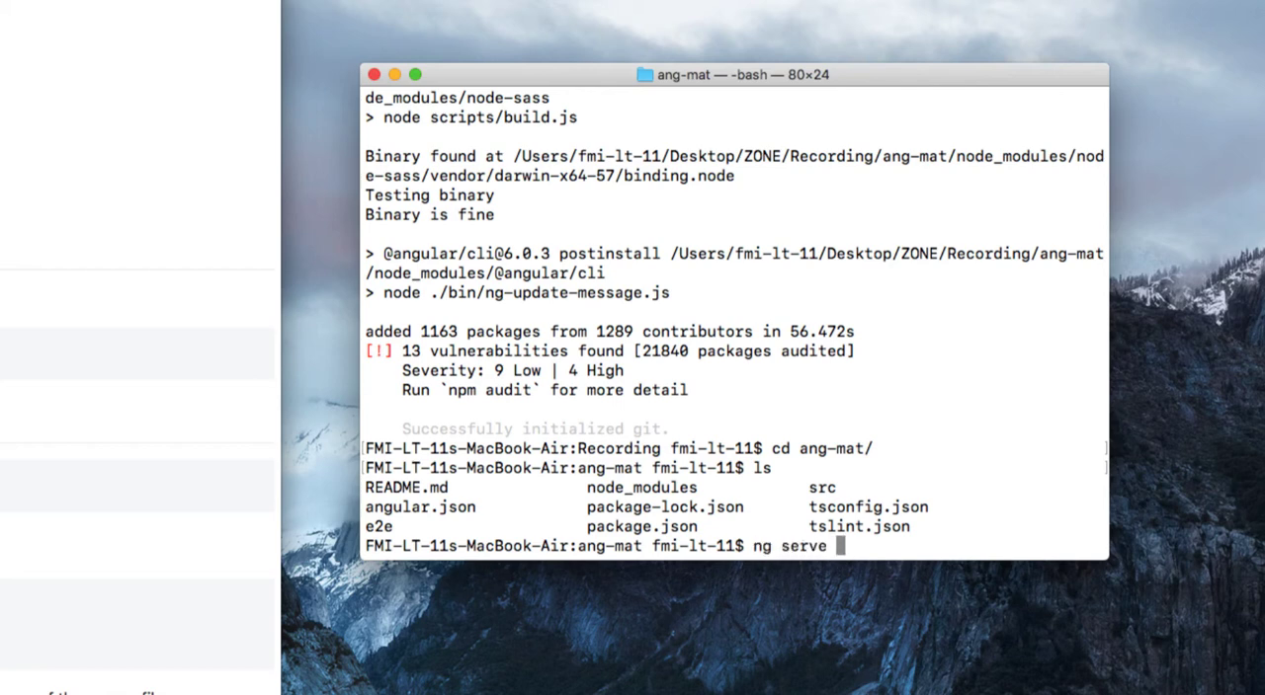
text(--op)
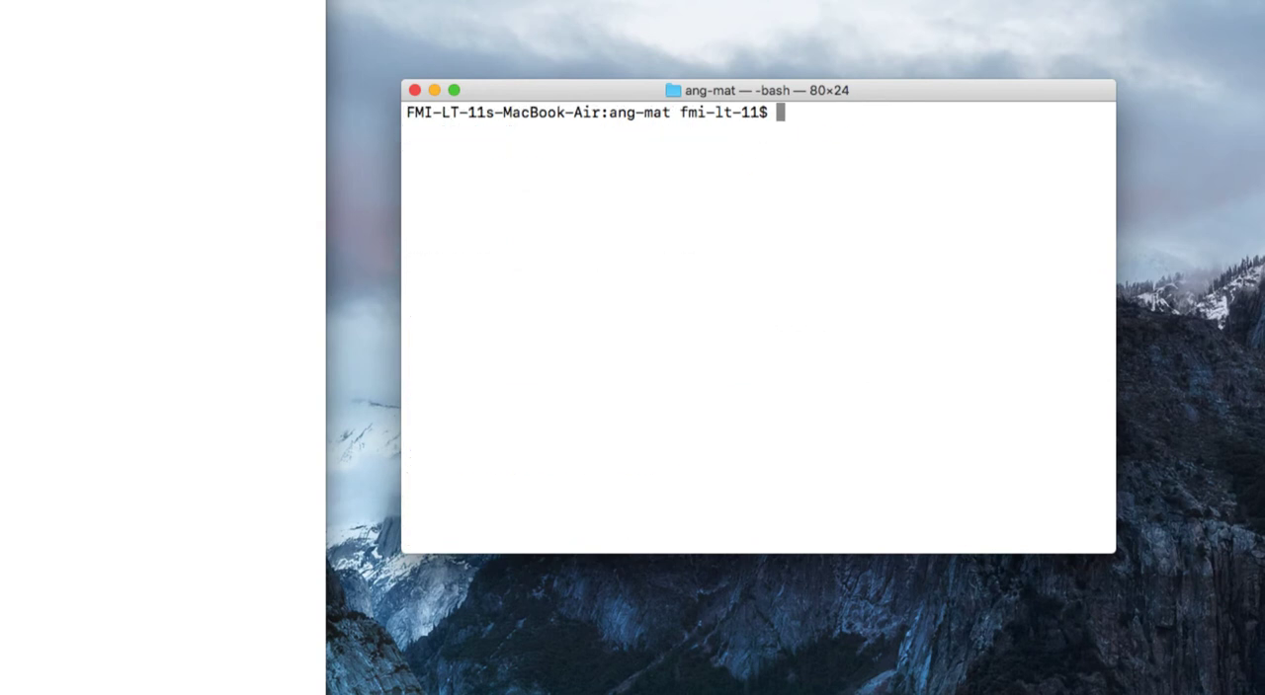
Open ang-mat in VS Code with code . and expand src/app in Explorer.
text(code .)
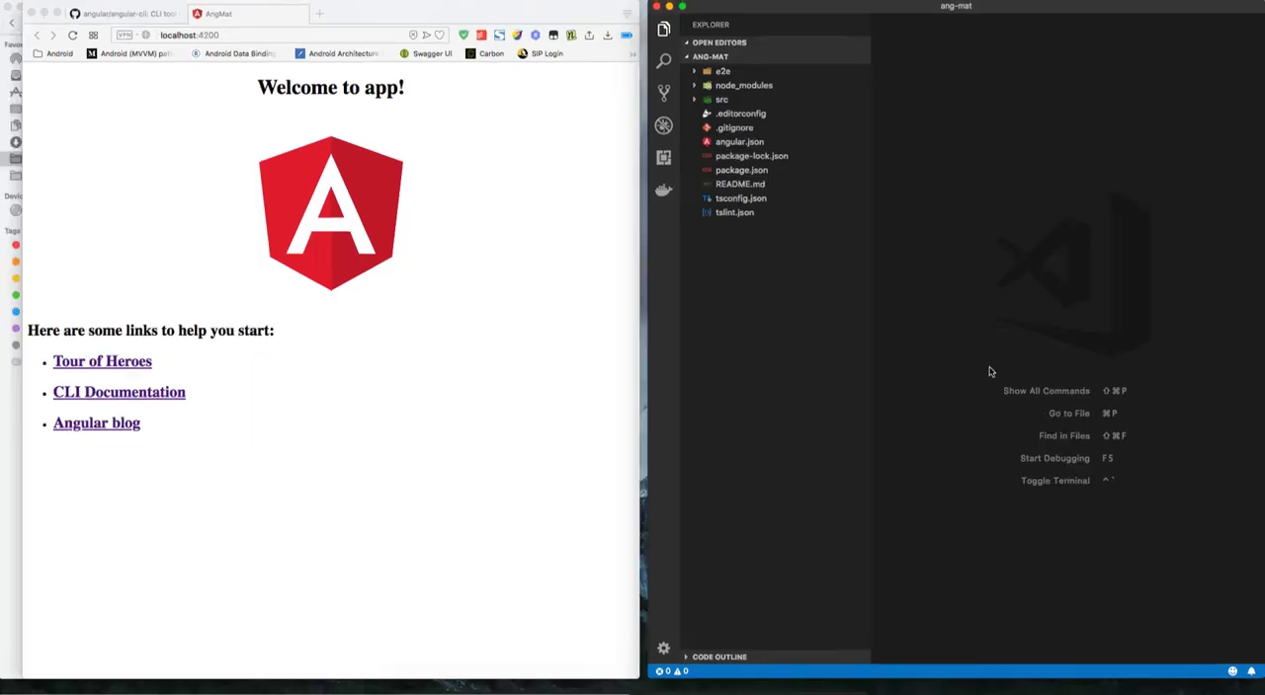
click(1054, 480)
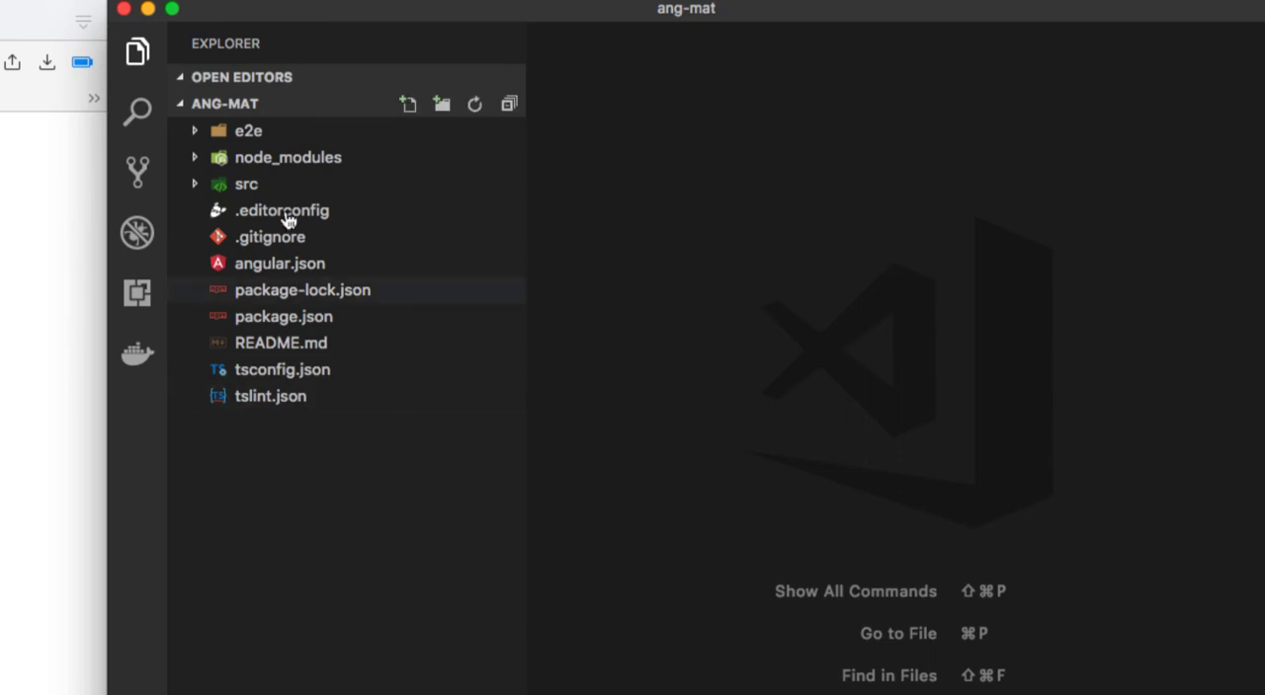
click(245, 184)
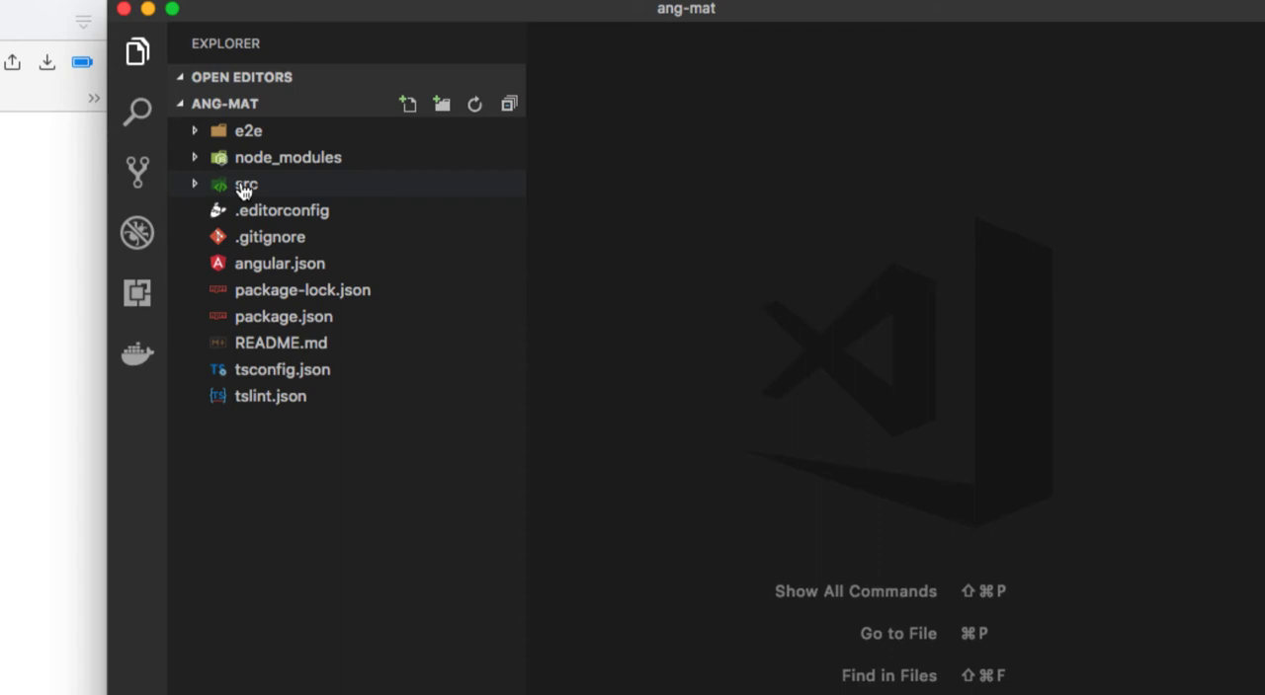
click(245, 185)
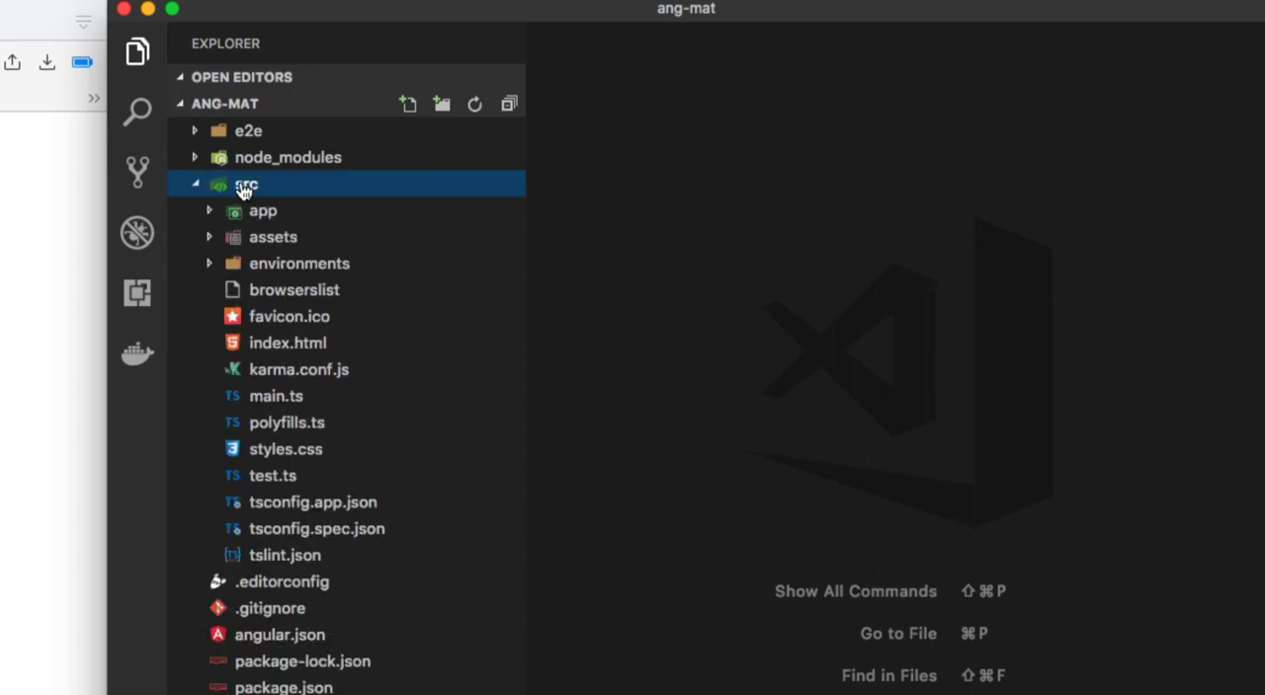
mouse_move(252, 214)
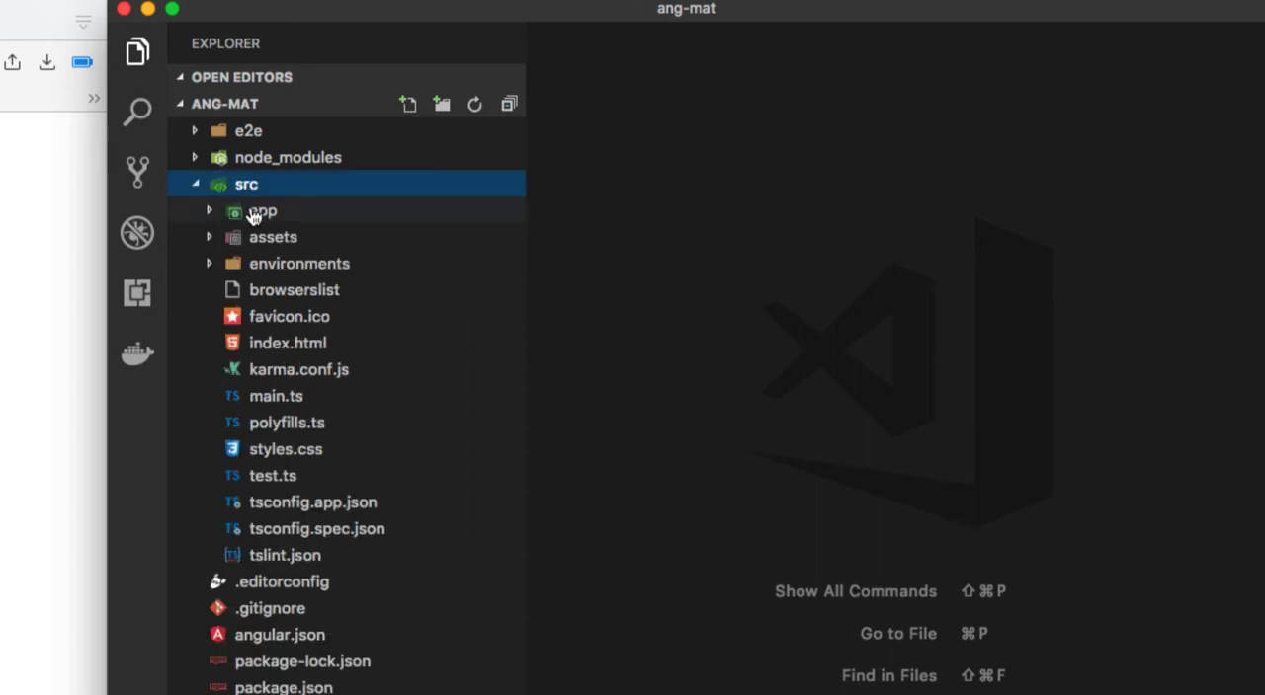
click(262, 211)
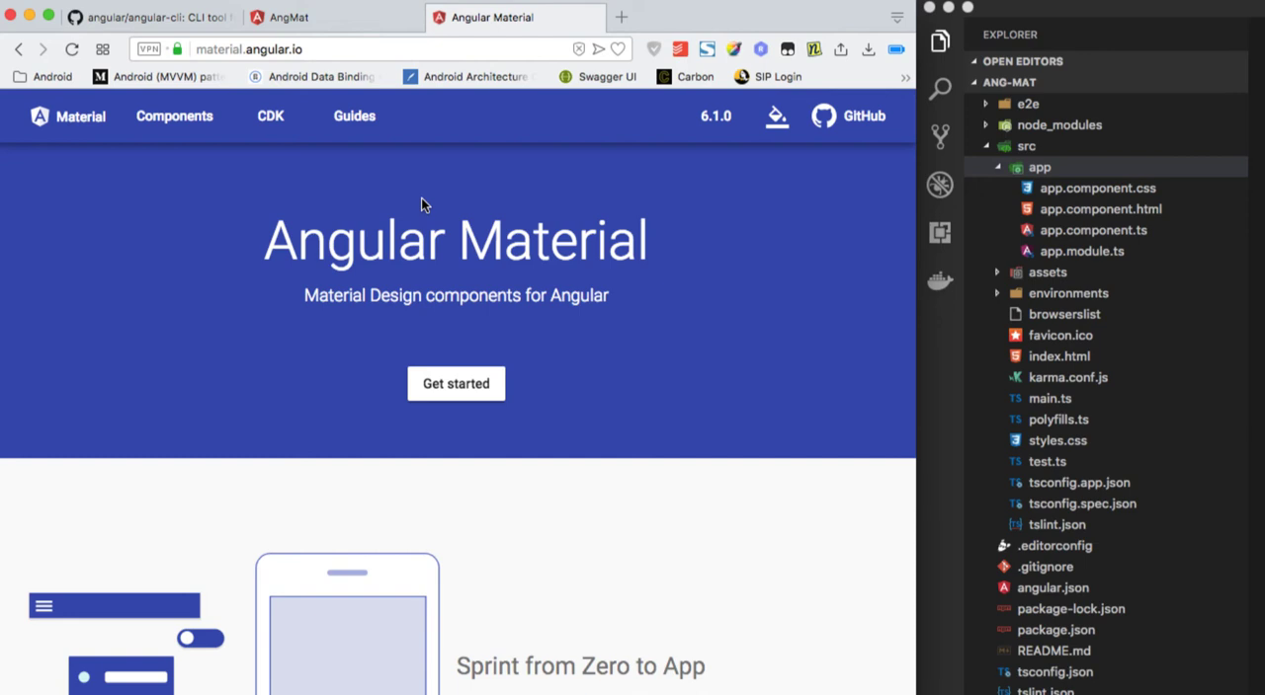
click(353, 116)
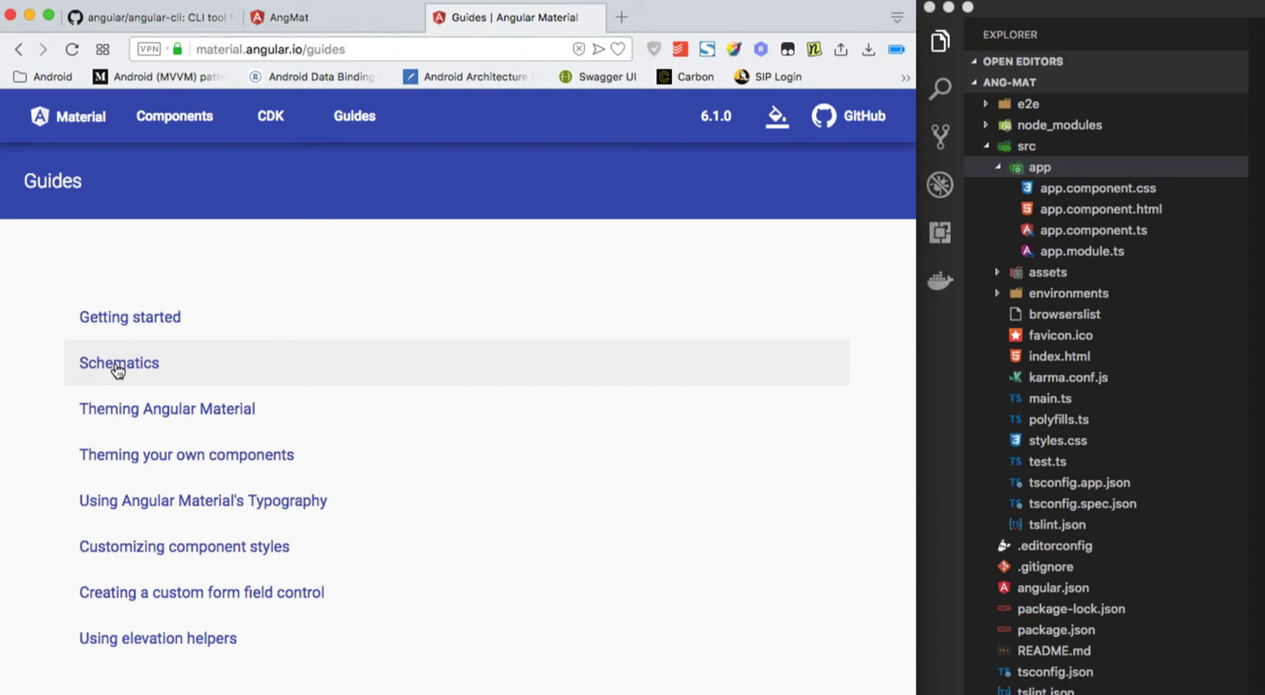
click(118, 363)
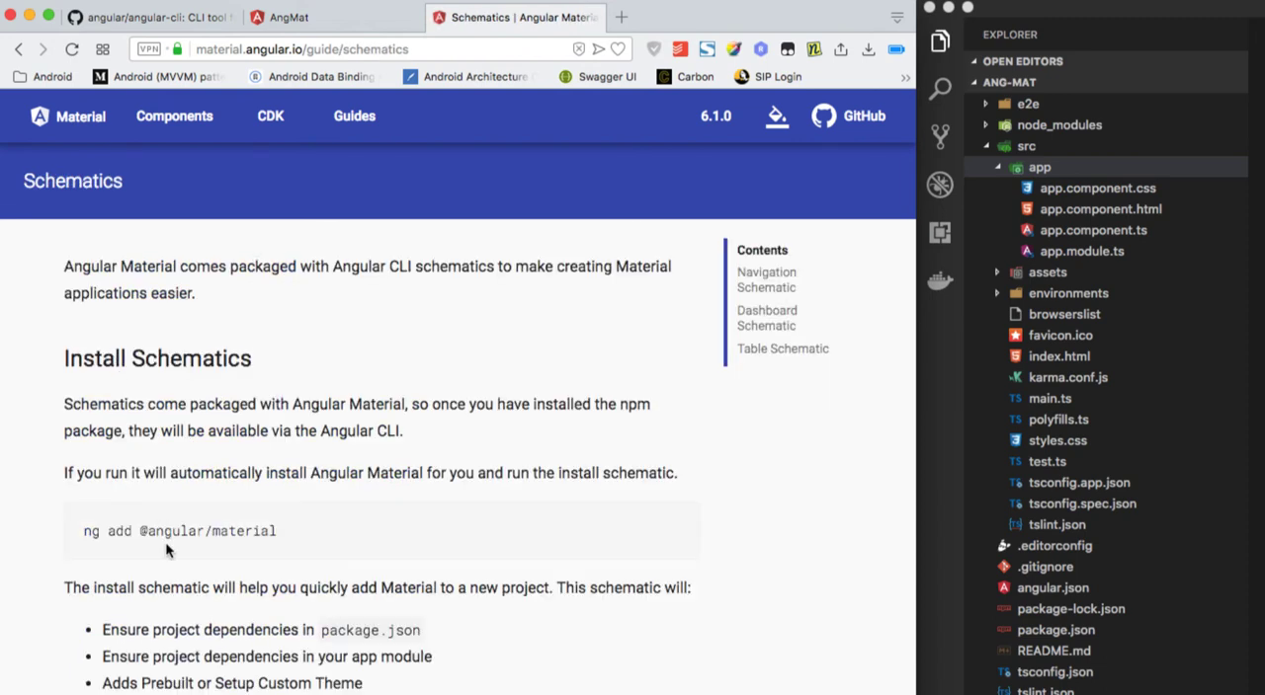
scroll(down, 3)
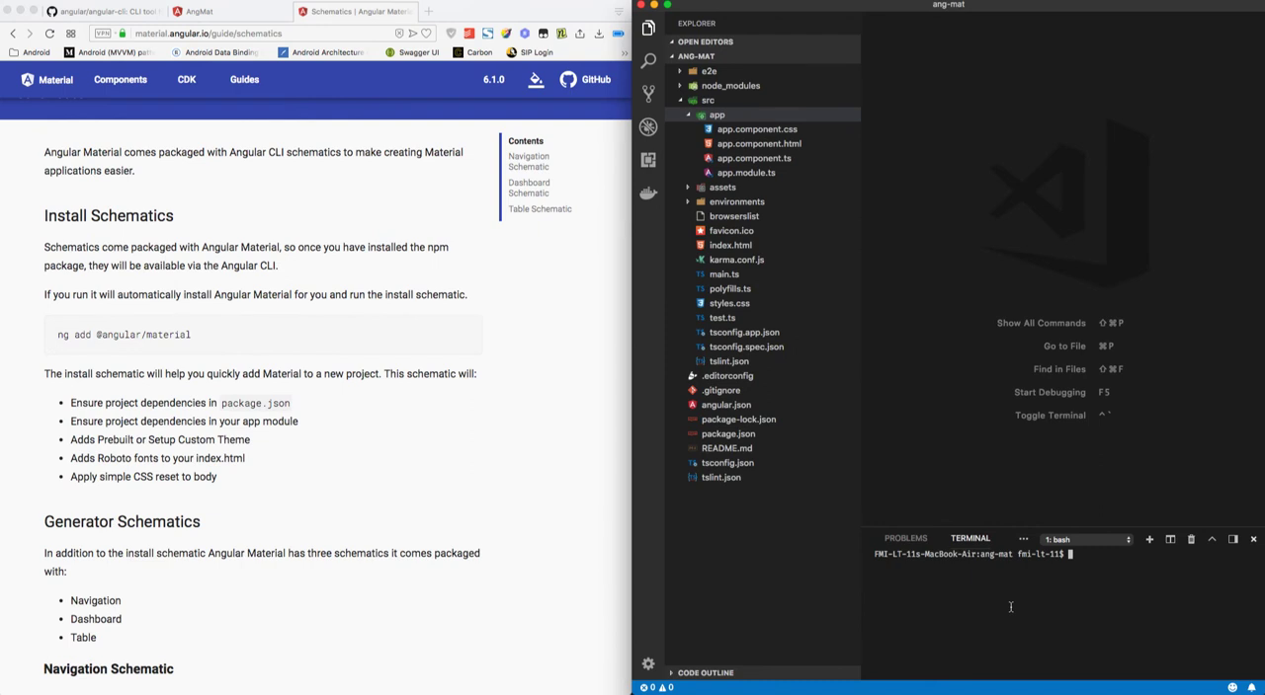
text(ng add @angular/material)
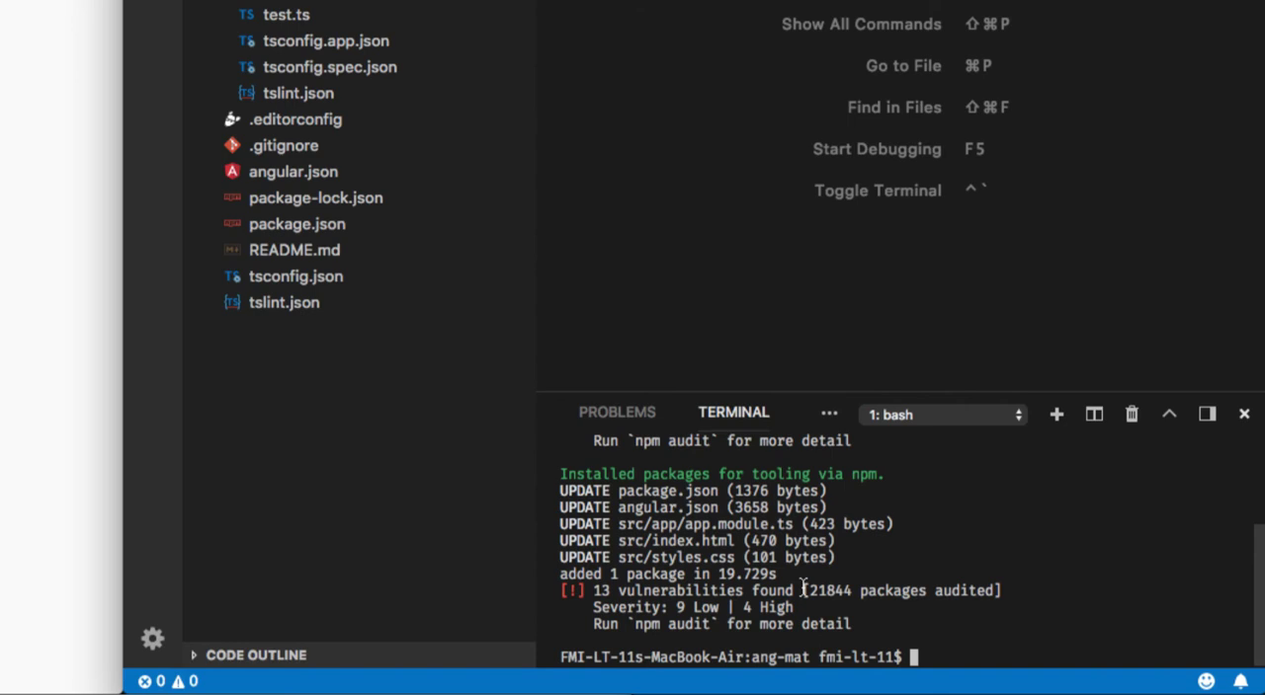
mouse_move(1174, 584)
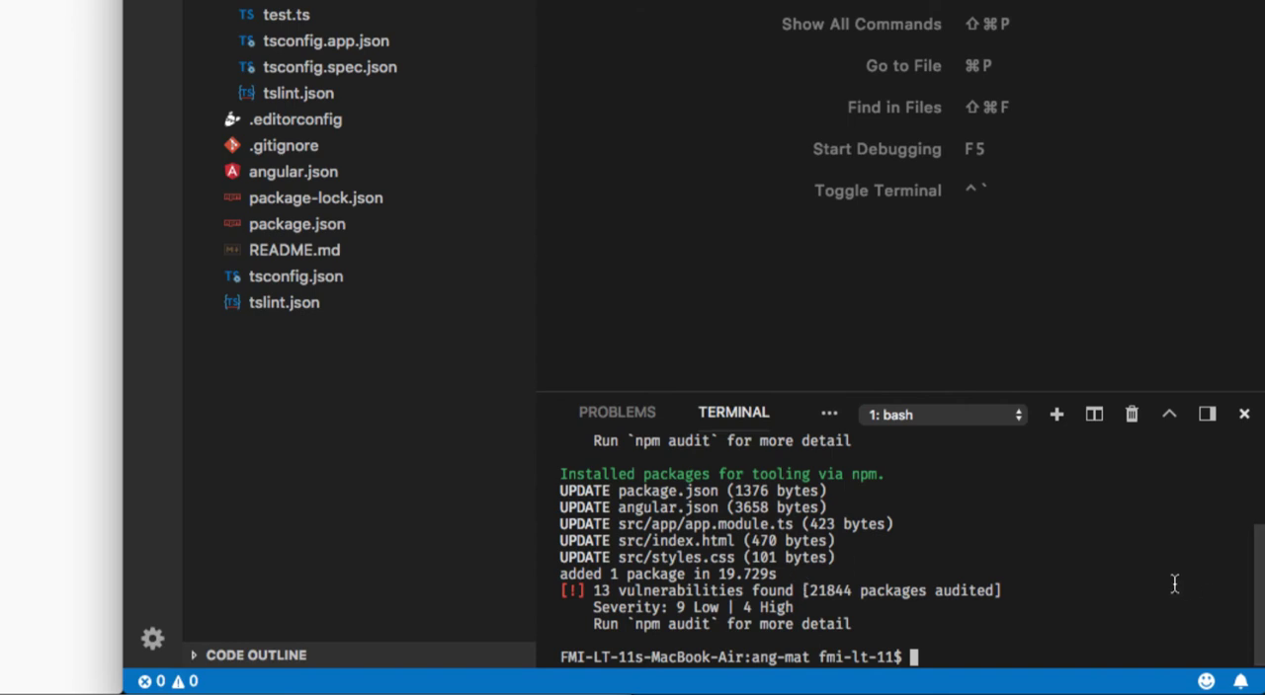
text(n)
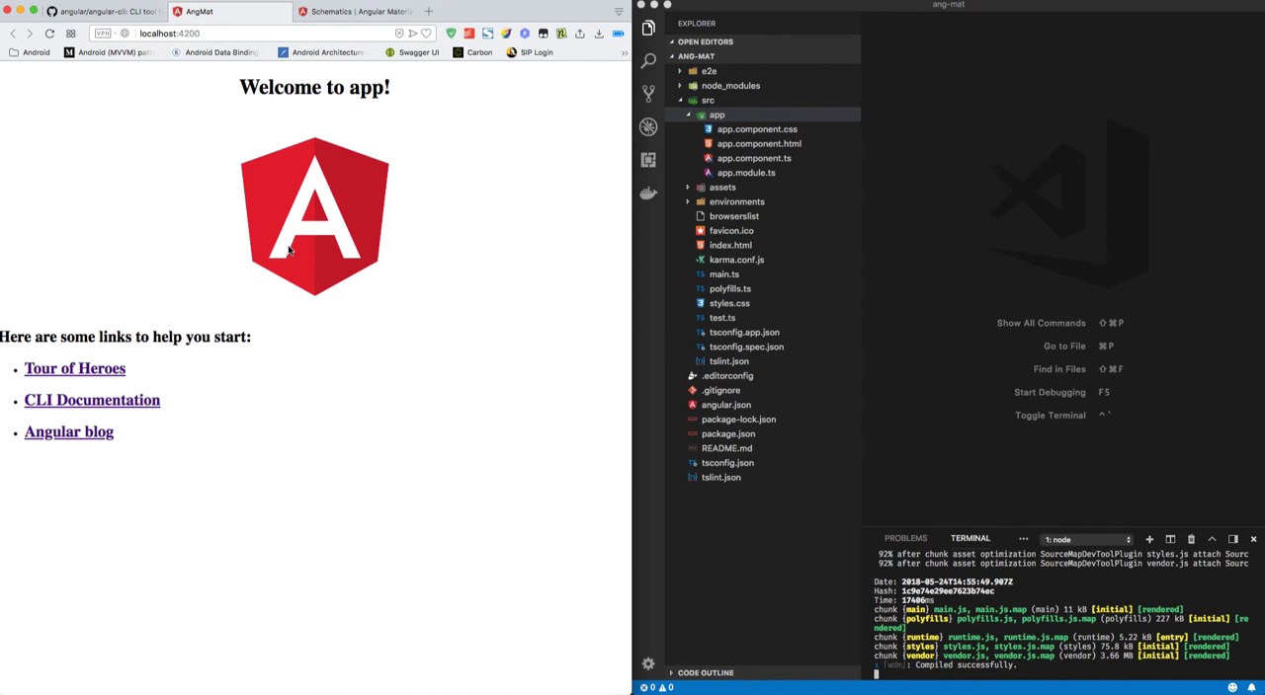
Open Components > Button > API and select the MatButtonModule import line.
click(356, 10)
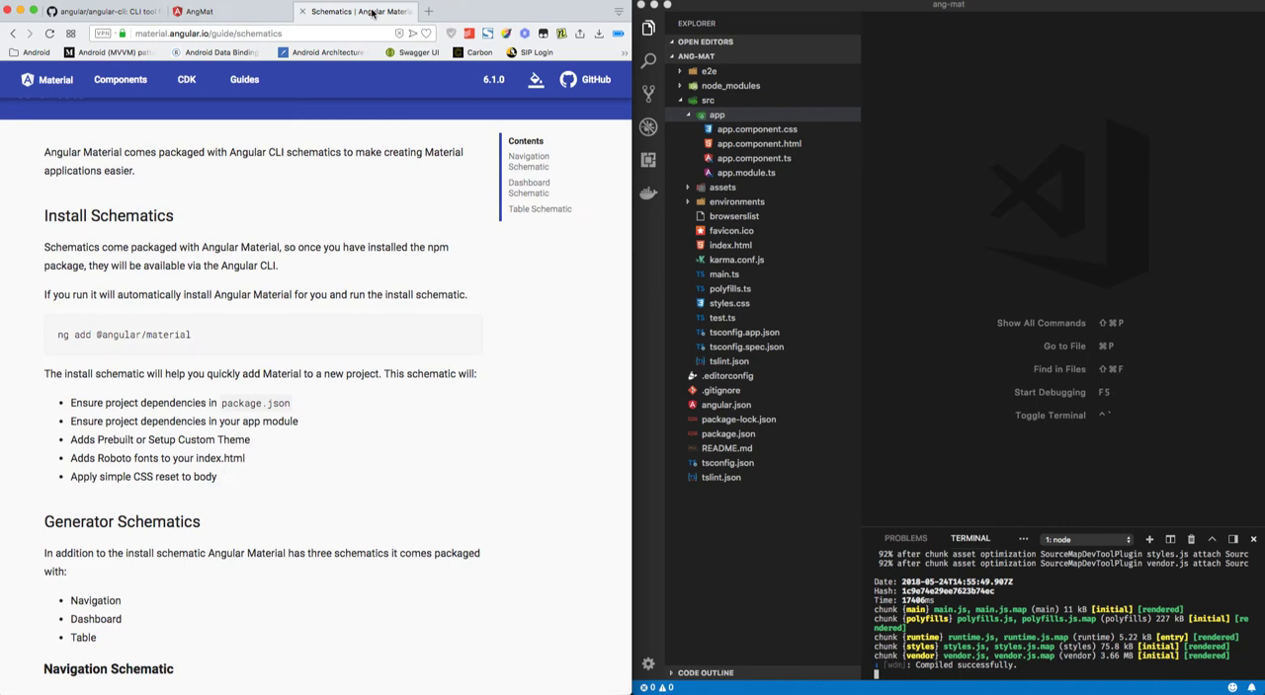
scroll(down, 3)
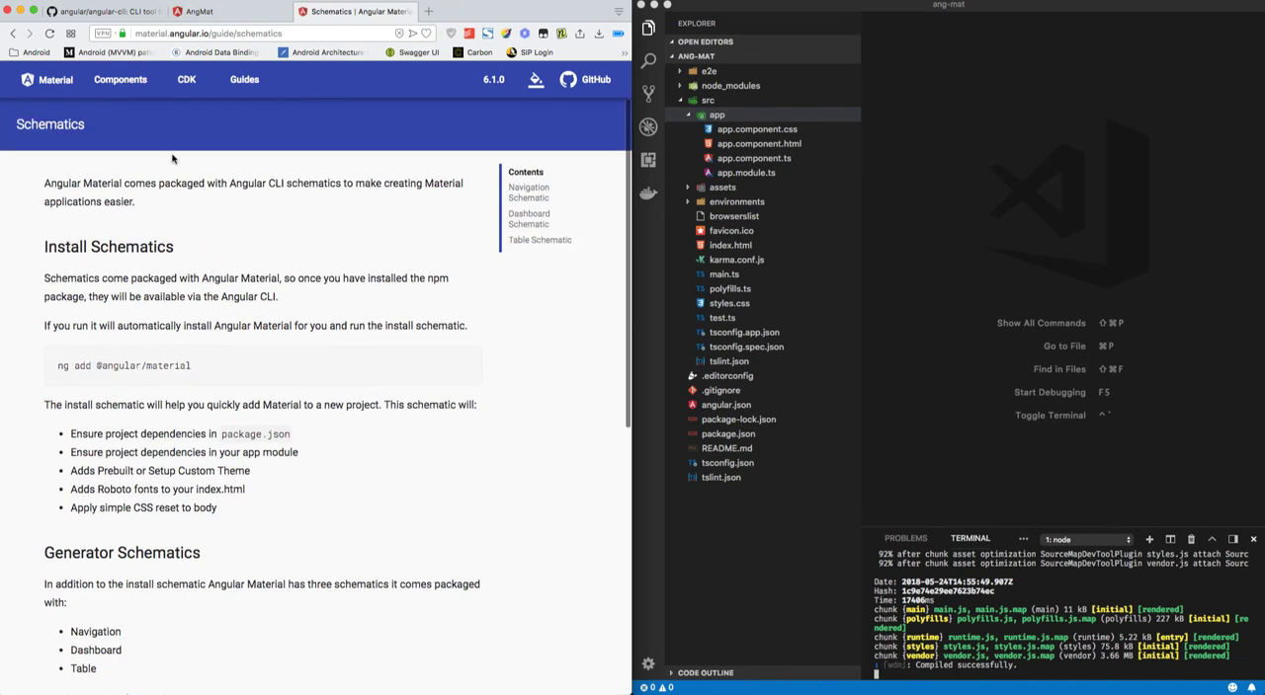
click(119, 79)
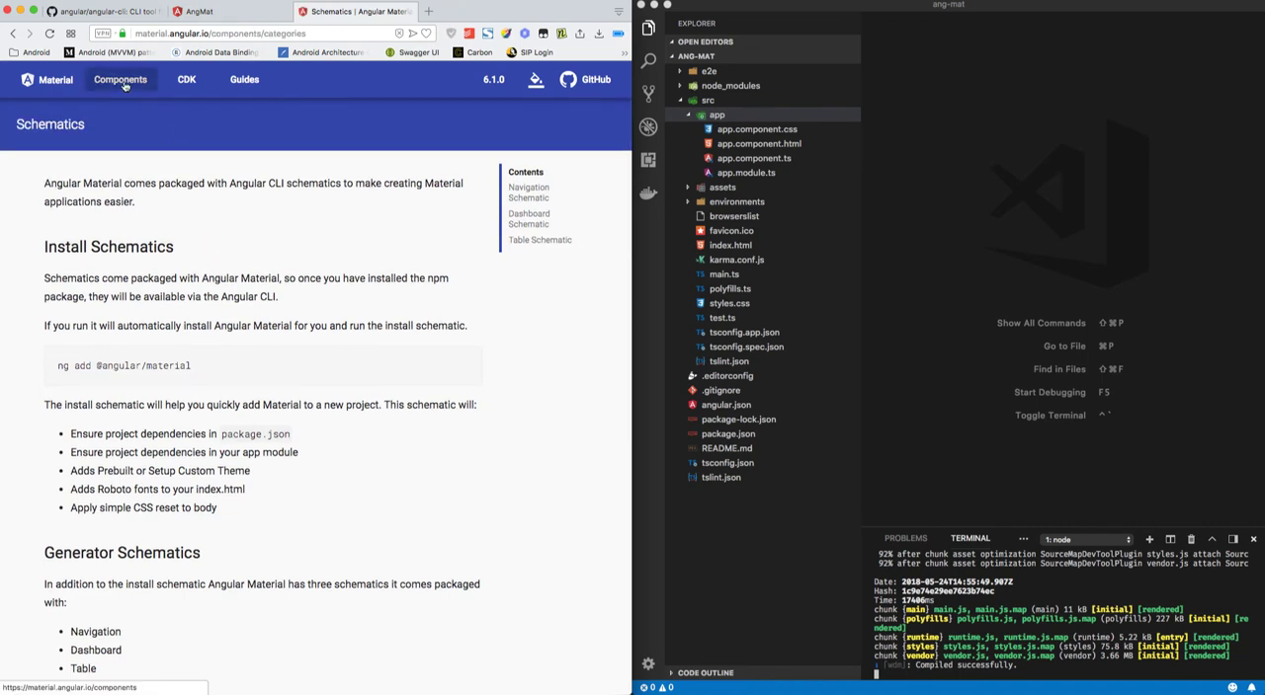
click(120, 79)
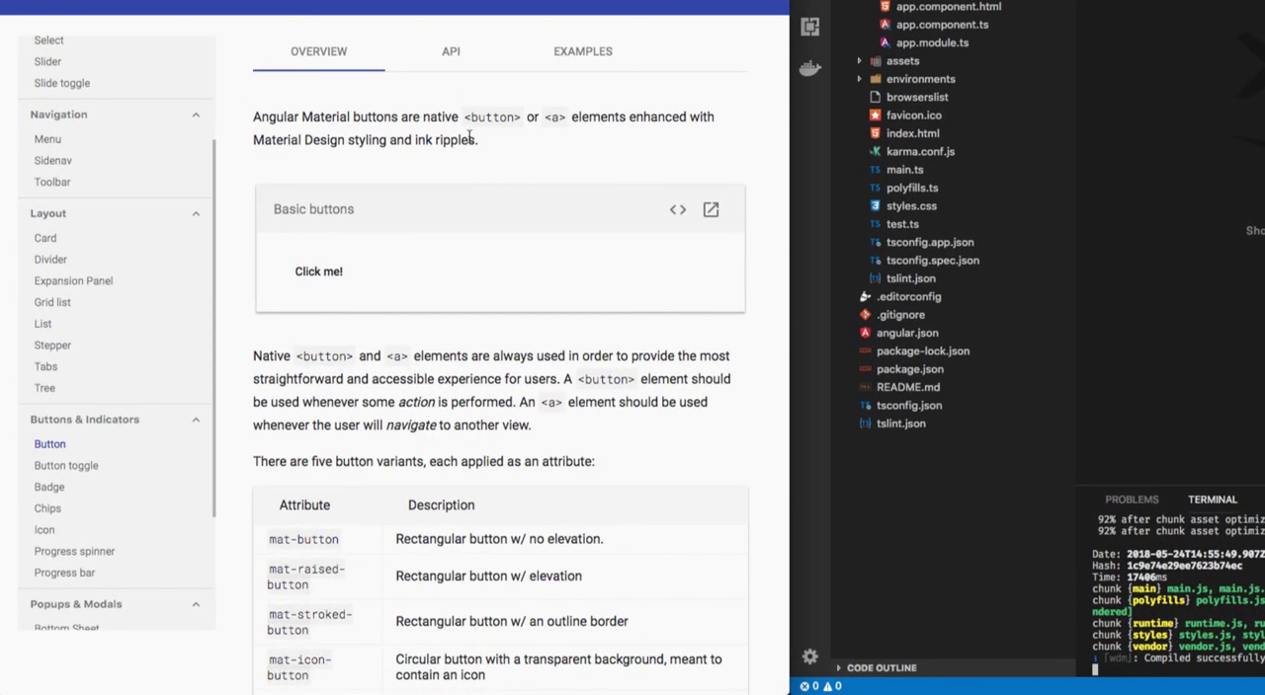
click(450, 50)
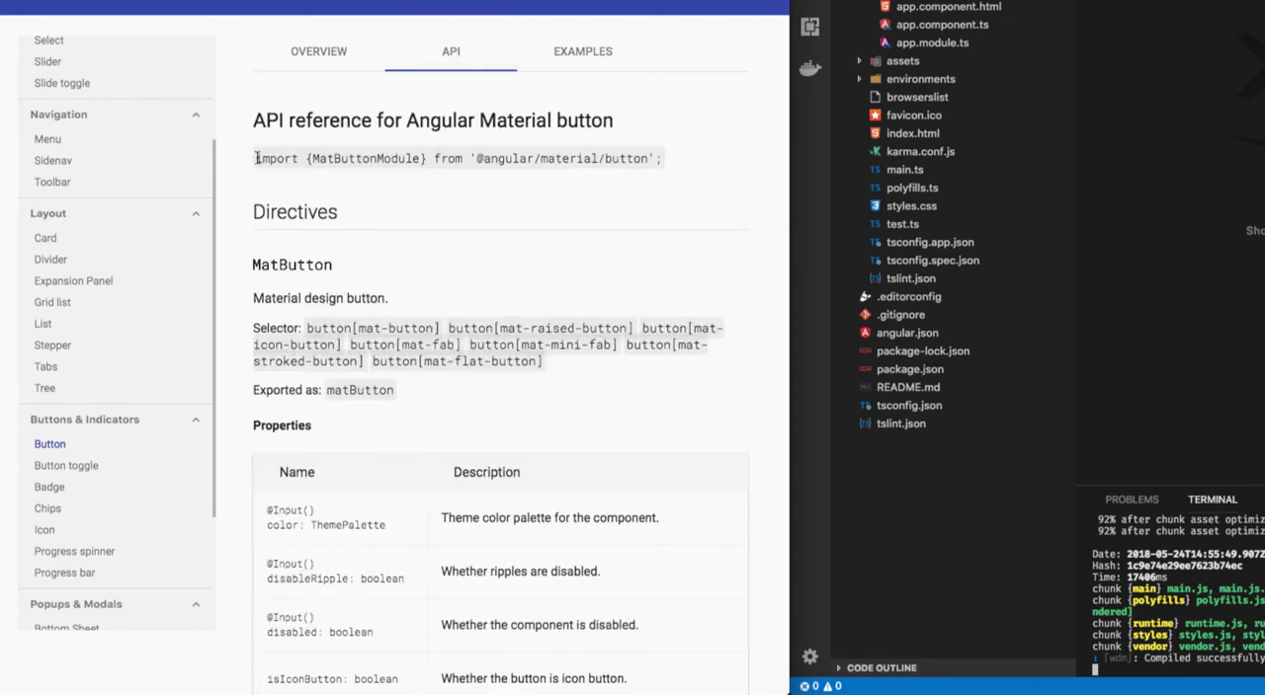
double_click(455, 158)
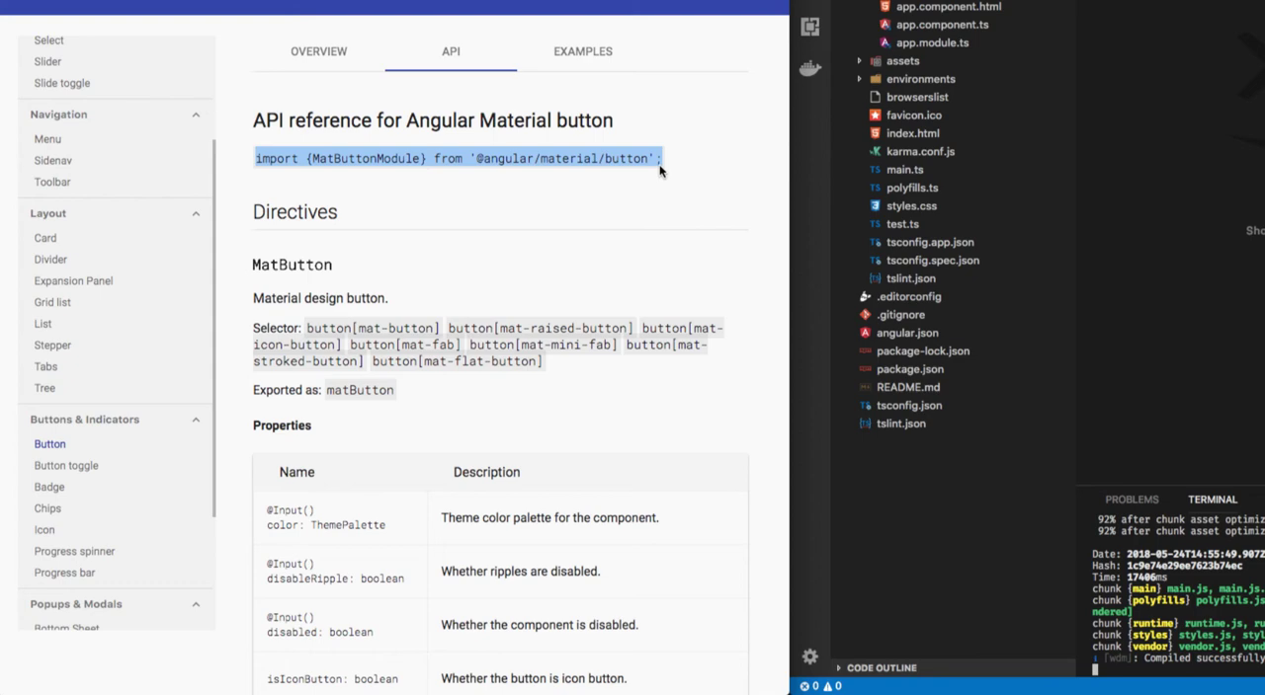
mouse_move(1002, 149)
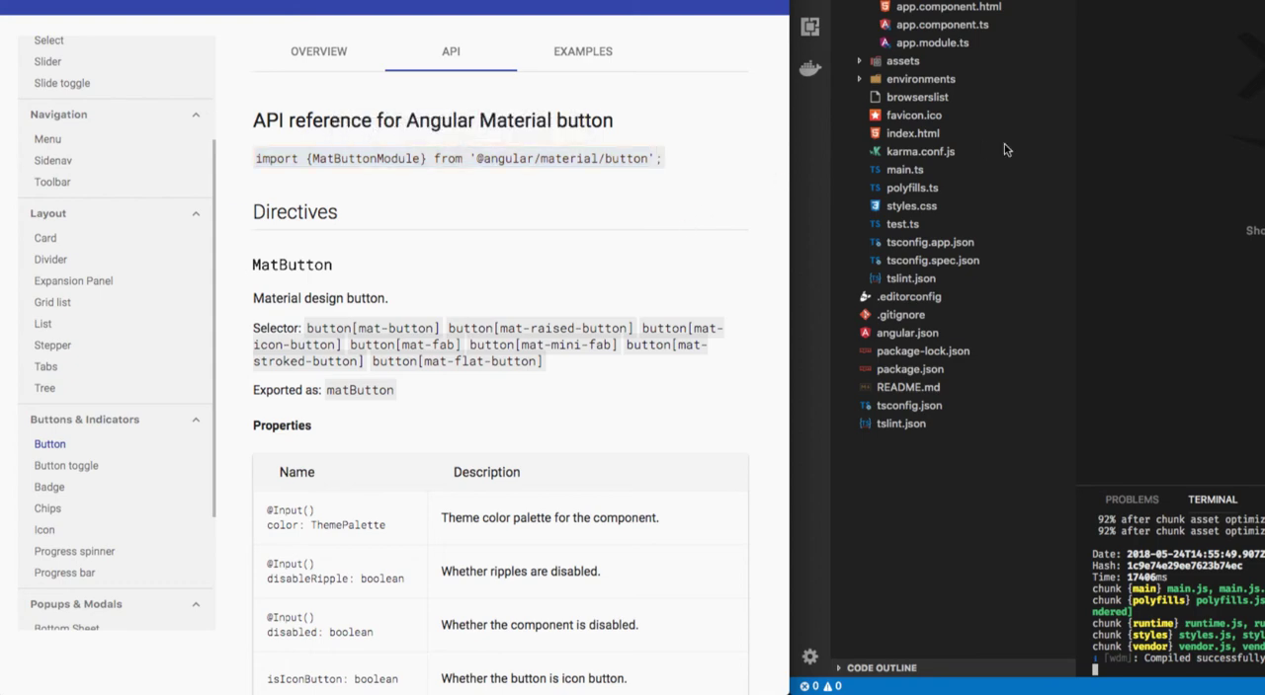
click(931, 41)
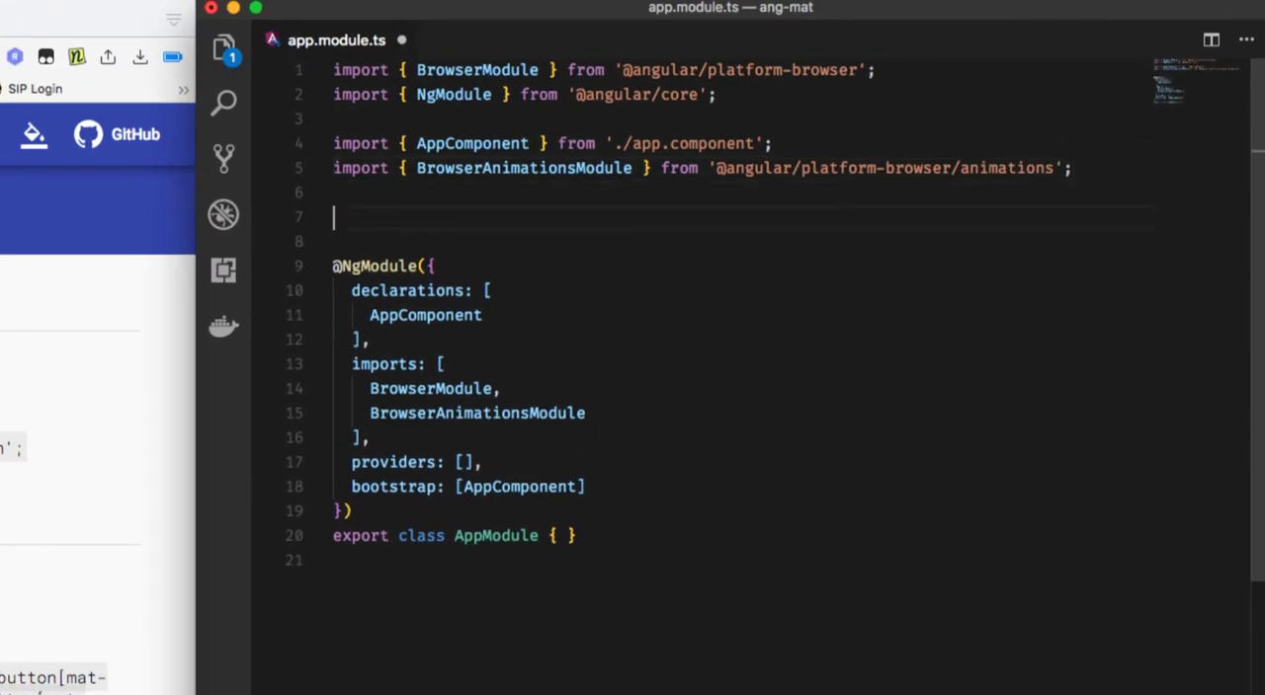
text(import)
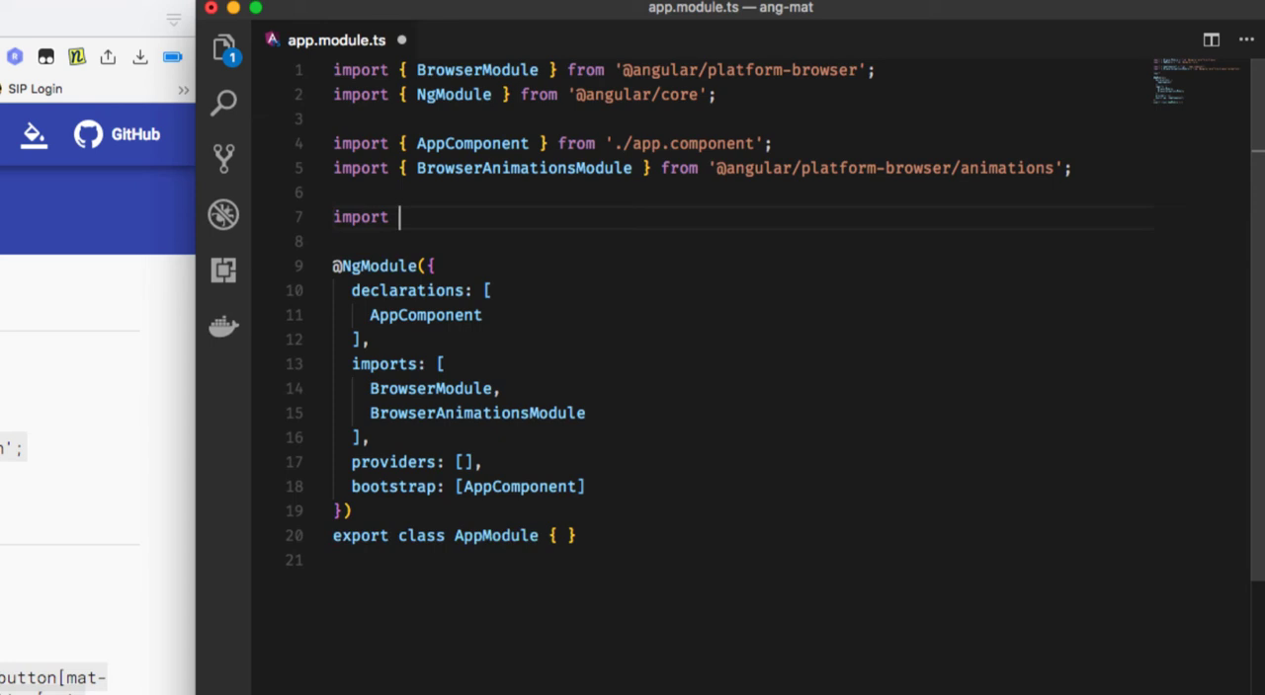
text({} from)
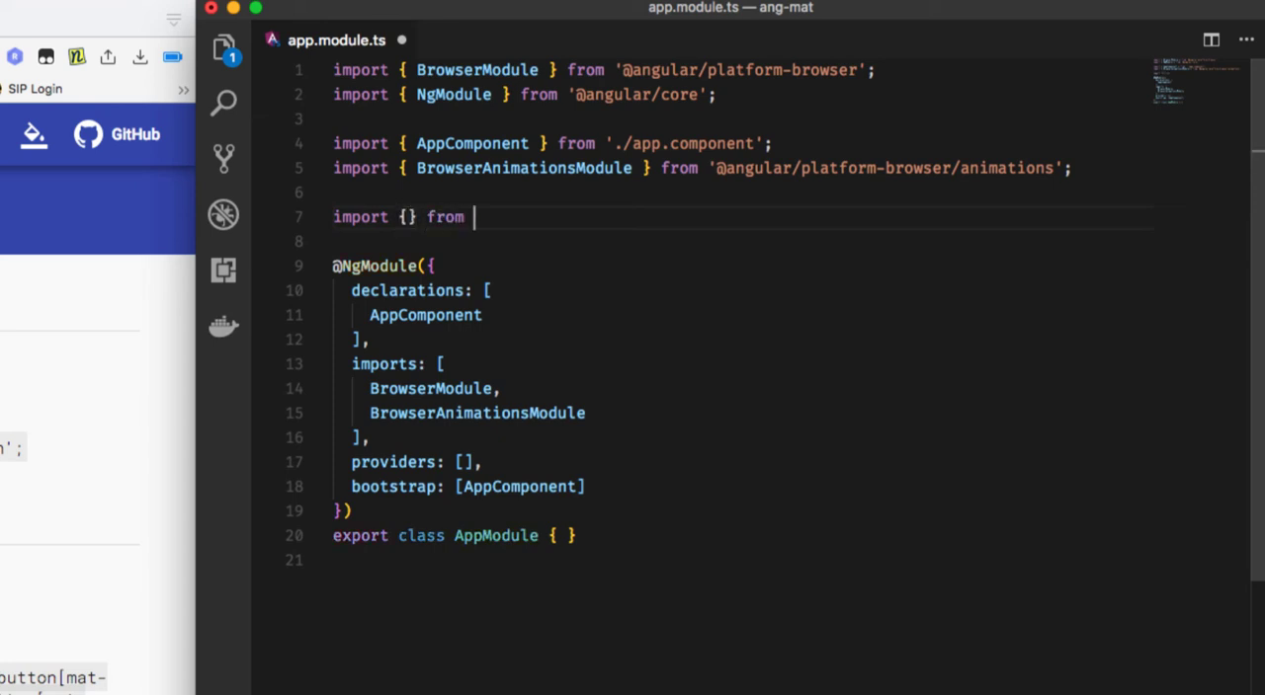
text('@angular/ma')
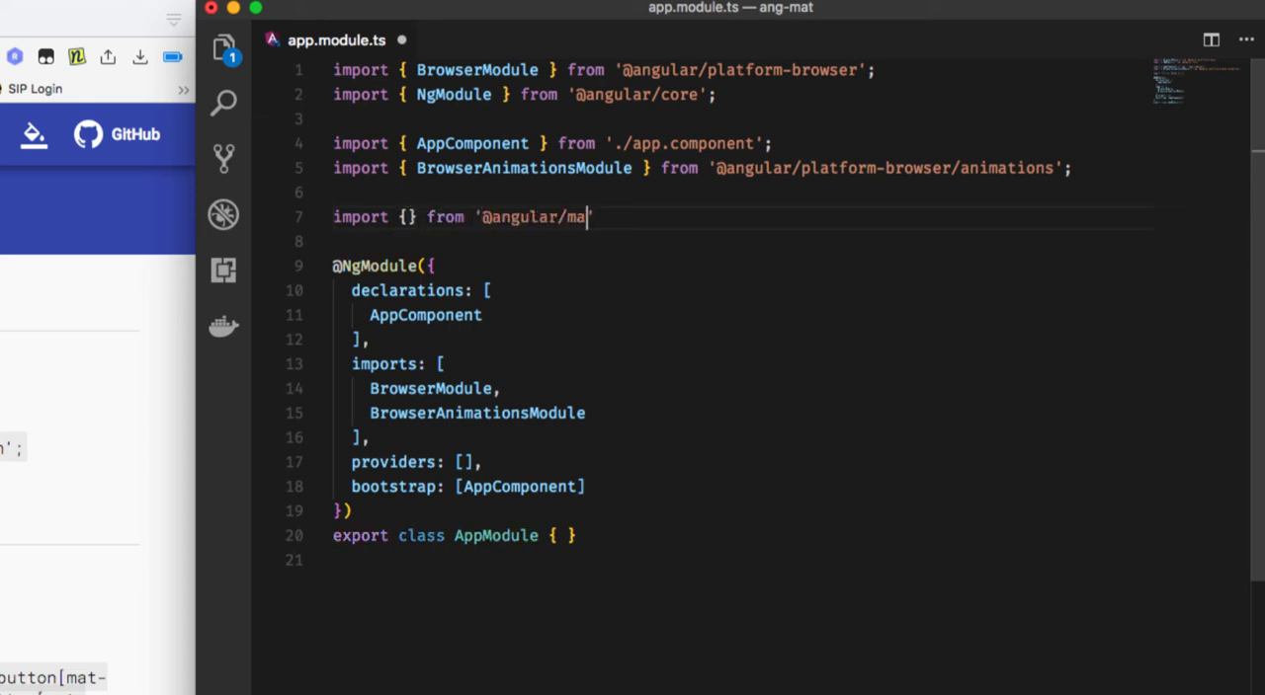
text(terial')
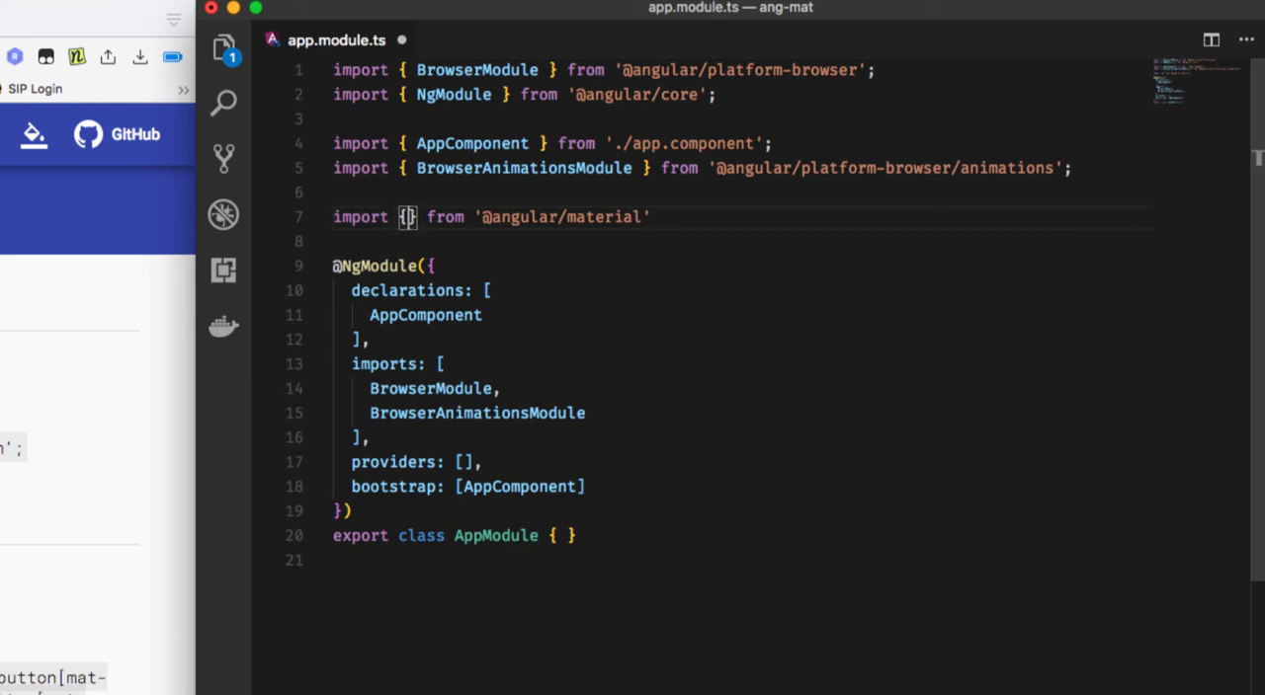
text(MatButton)
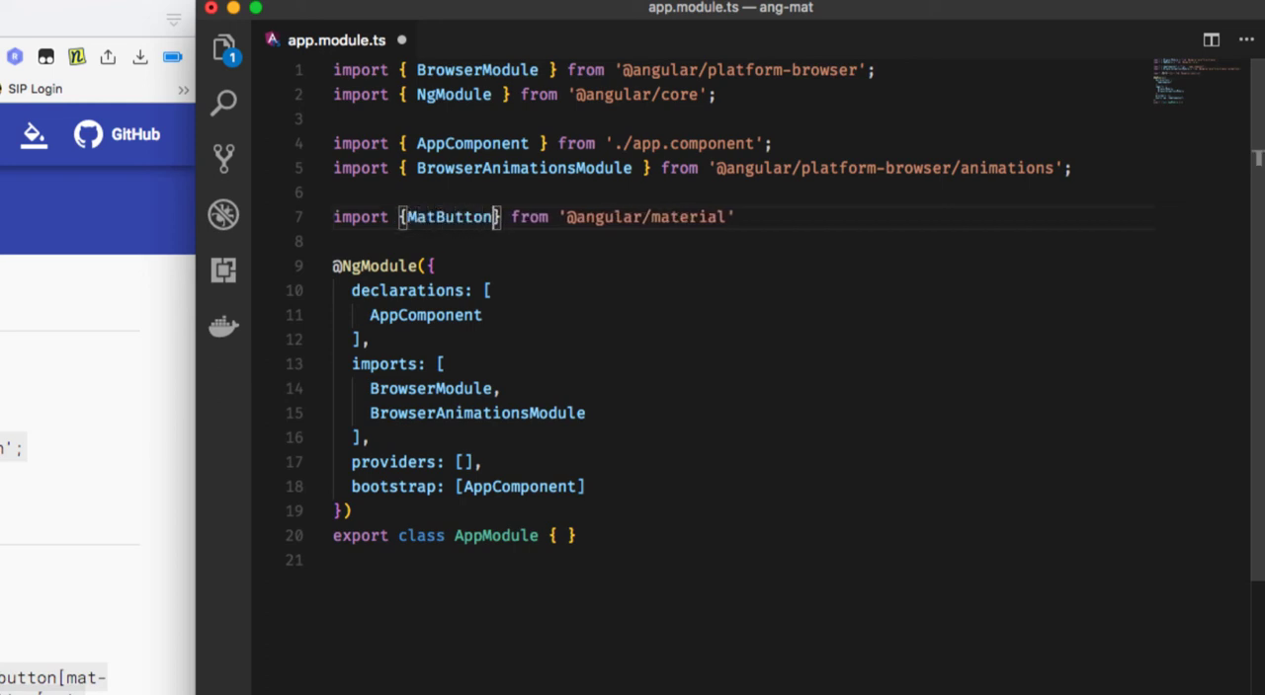
text(Module)
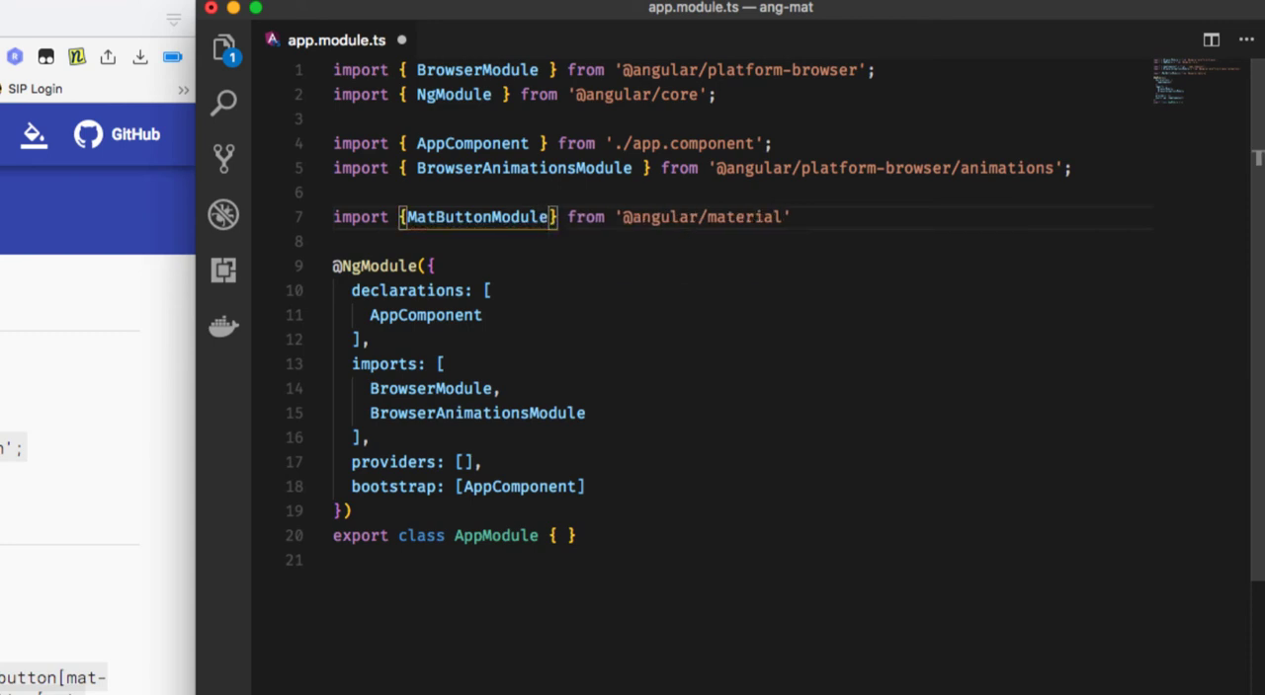
double_click(477, 216)
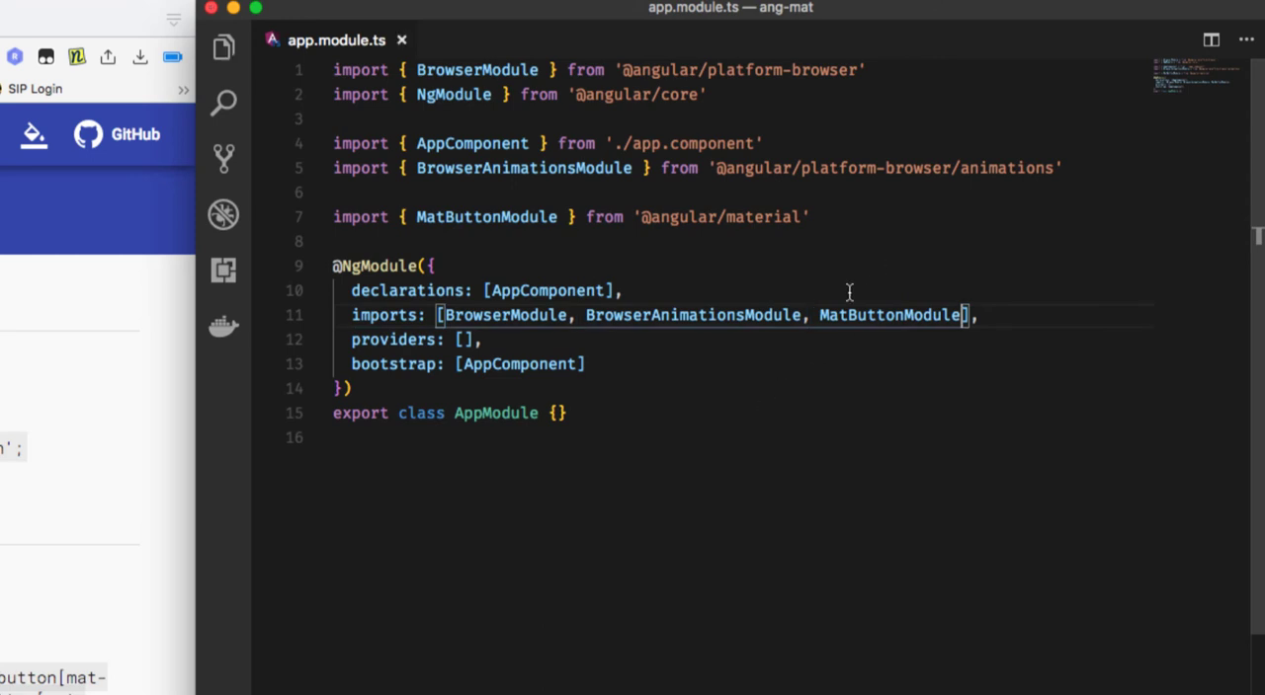
click(336, 438)
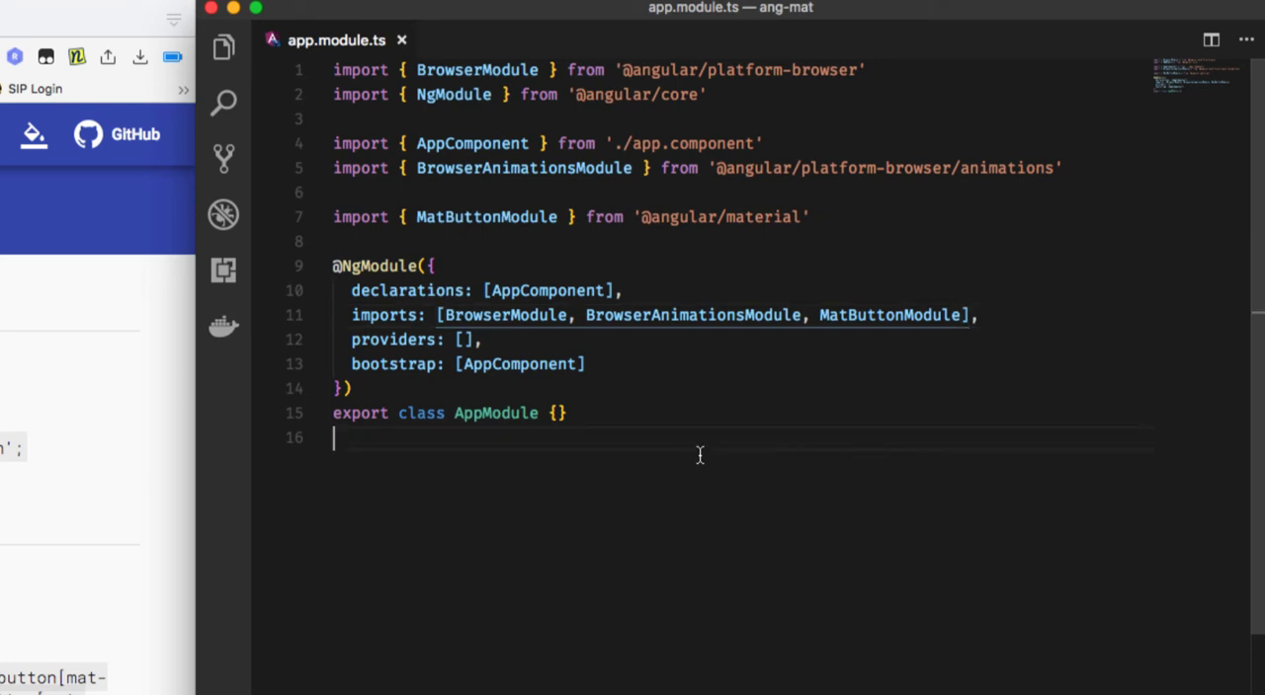
Open app.component.html through the Cmd+P quick file finder.
key(Cmd+p)
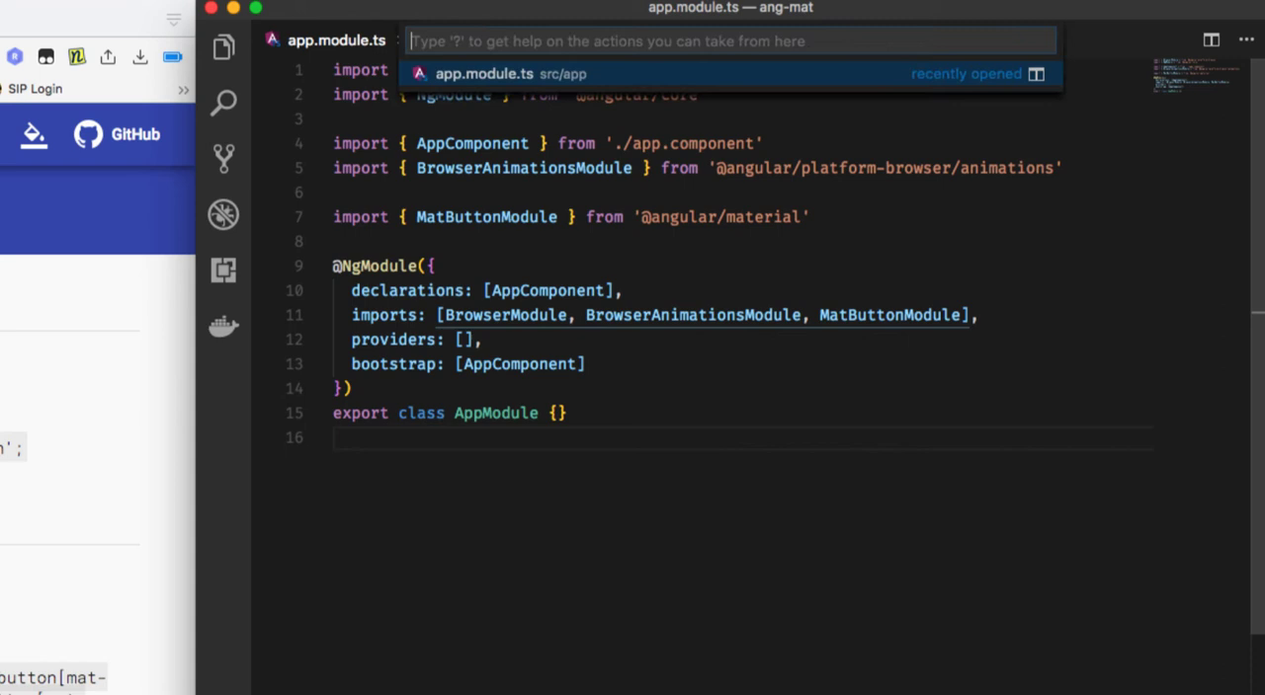
text(app.module.)
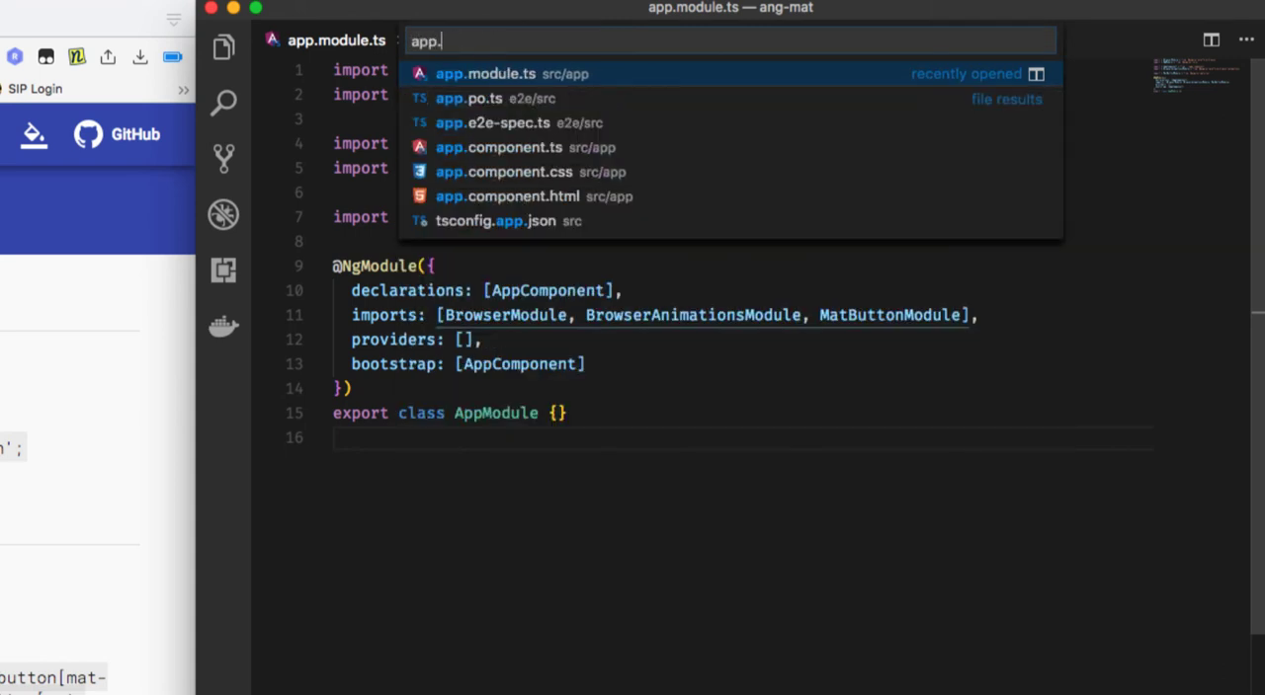
text(component)
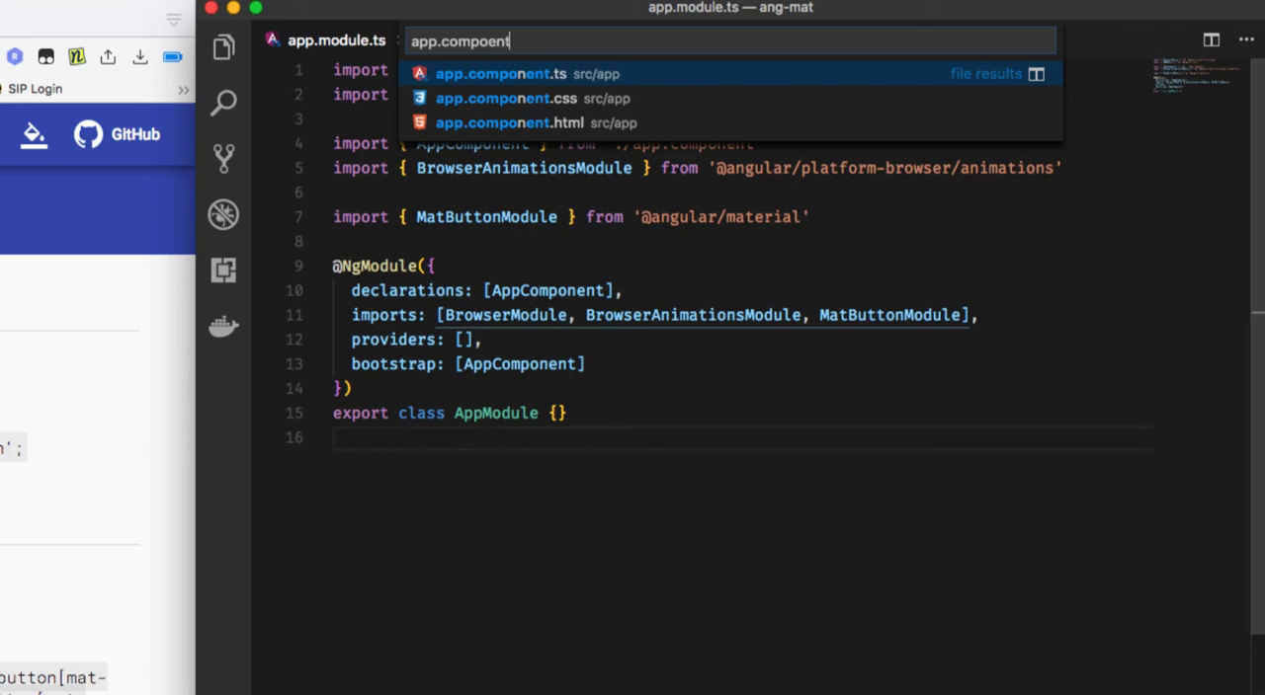
click(508, 122)
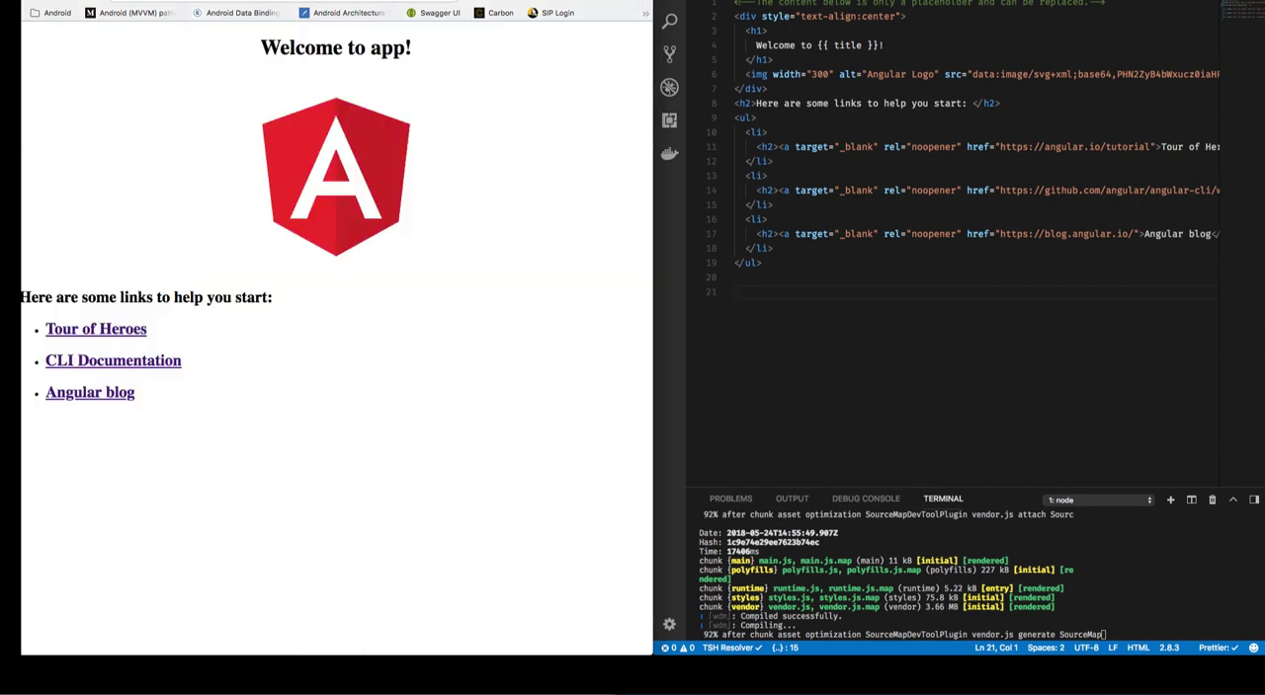
mouse_move(802, 238)
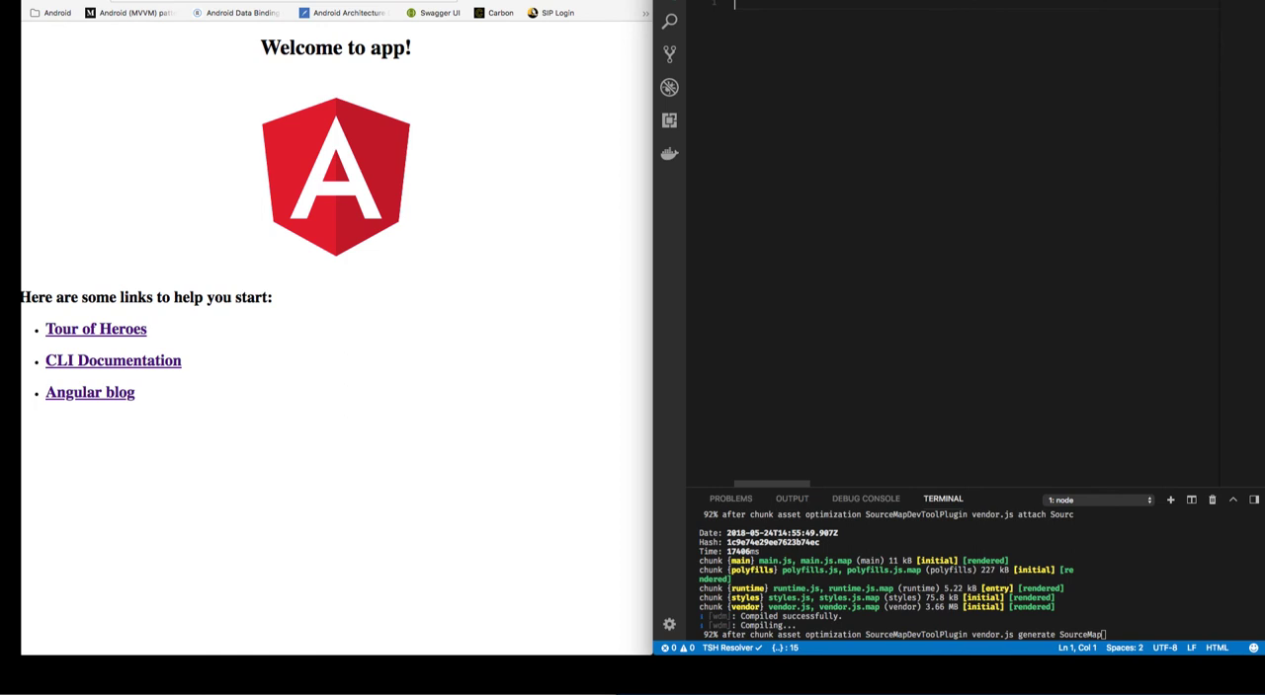
mouse_move(891, 303)
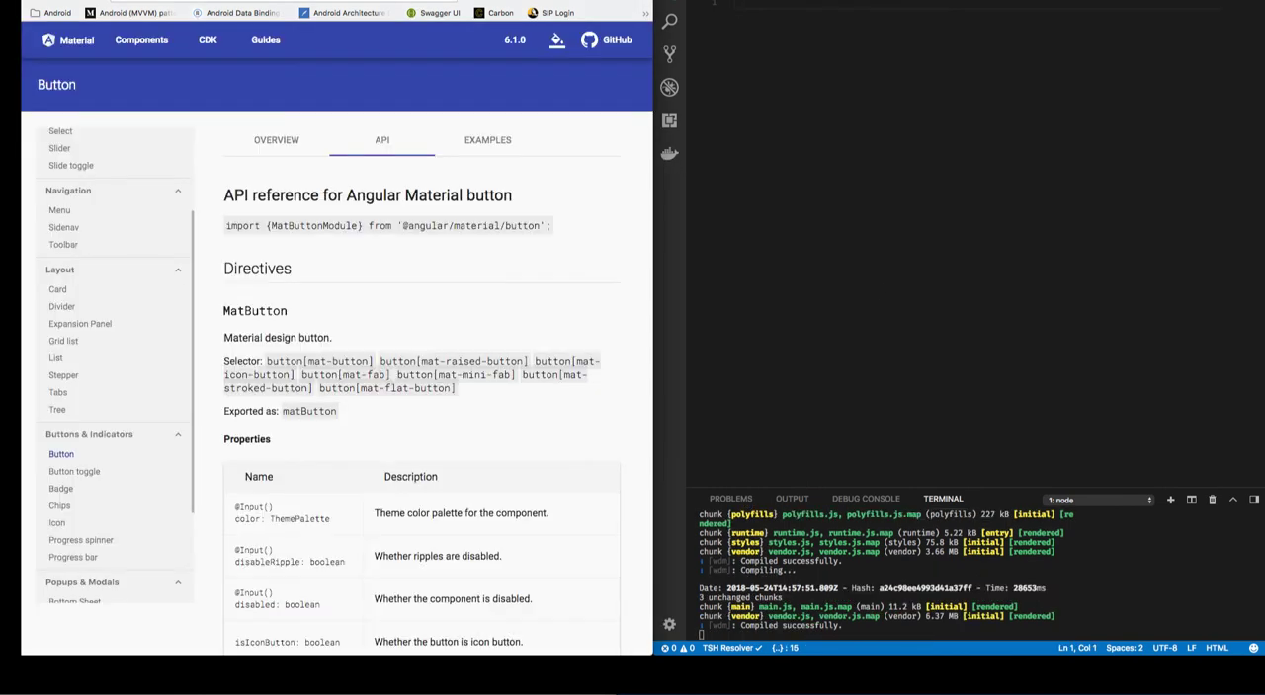
mouse_move(487, 139)
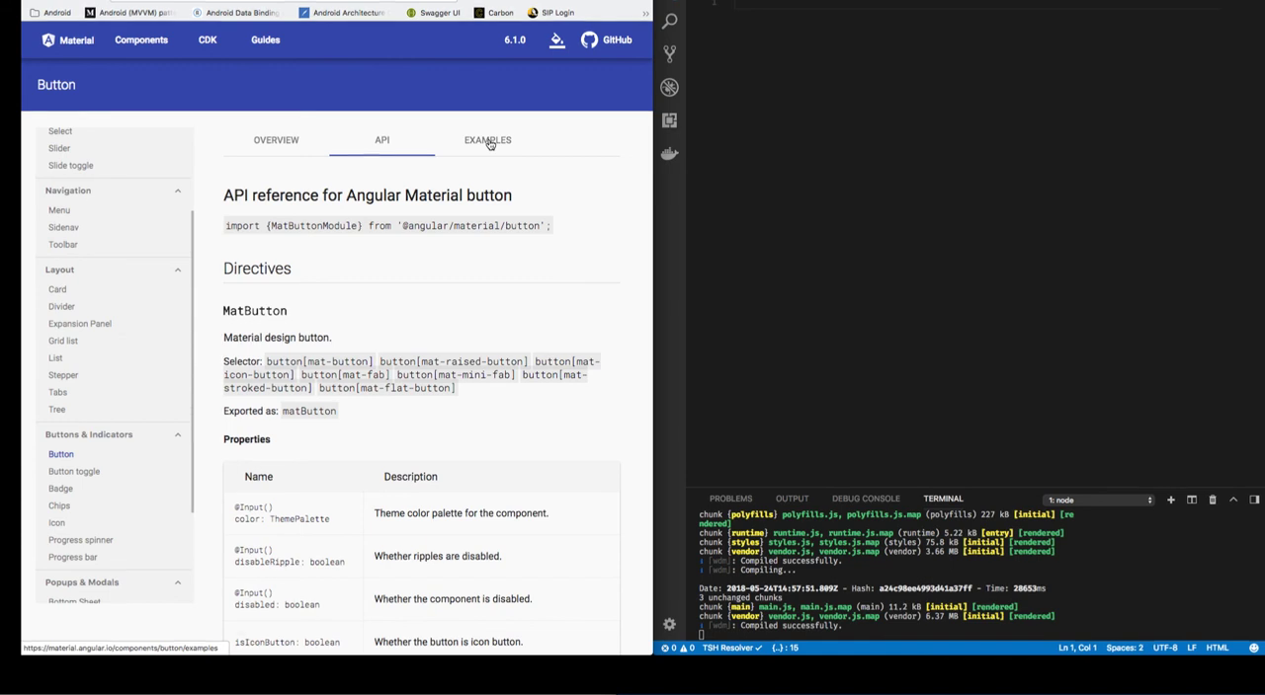
Show the Button varieties example's HTML source from the Examples tab.
click(487, 141)
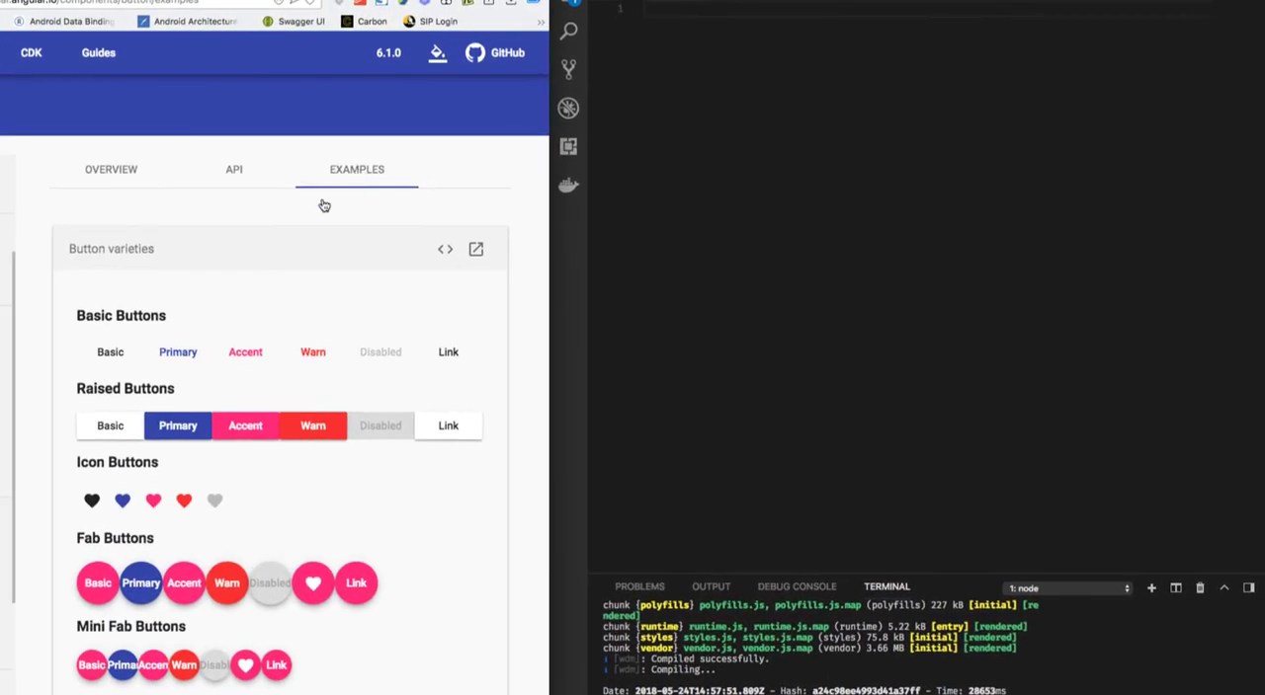
mouse_move(332, 426)
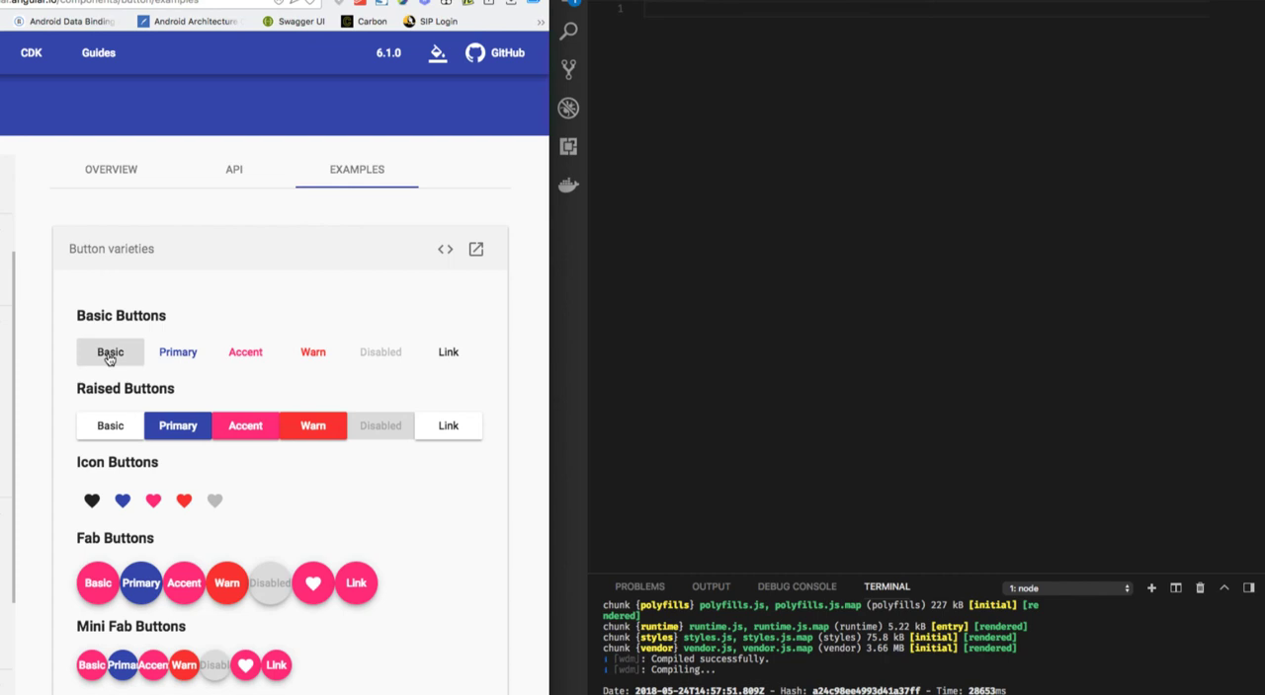
mouse_move(92, 506)
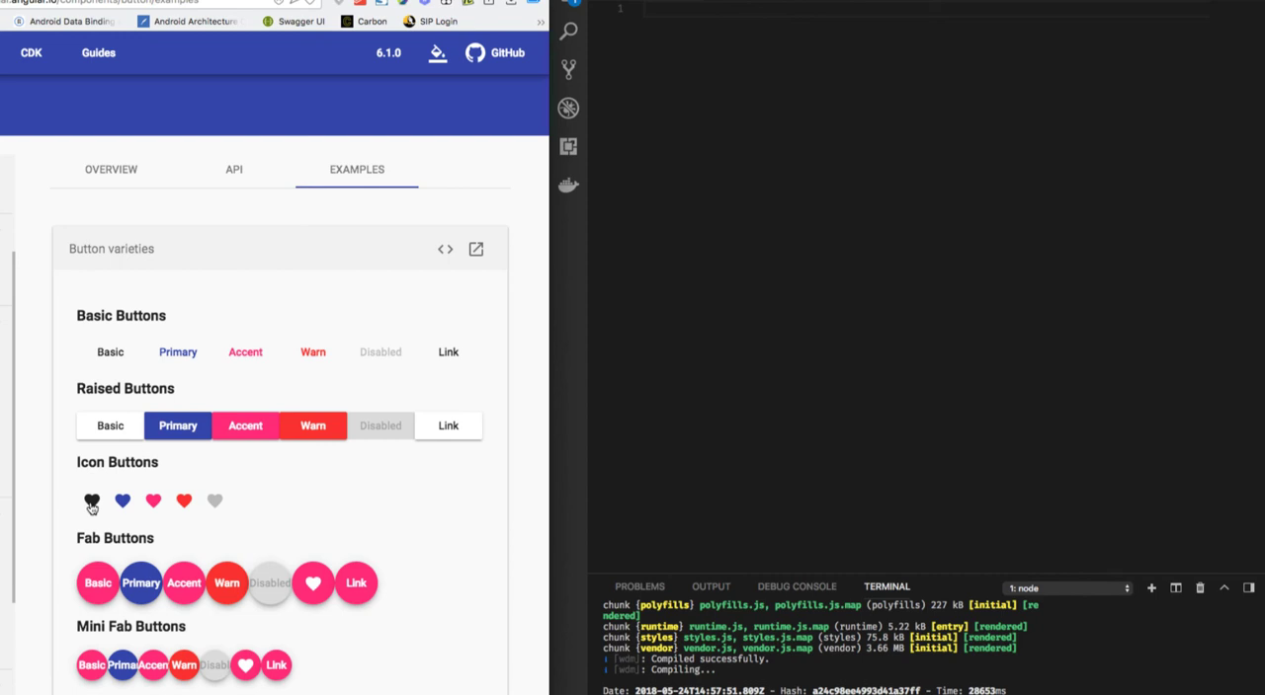
mouse_move(178, 438)
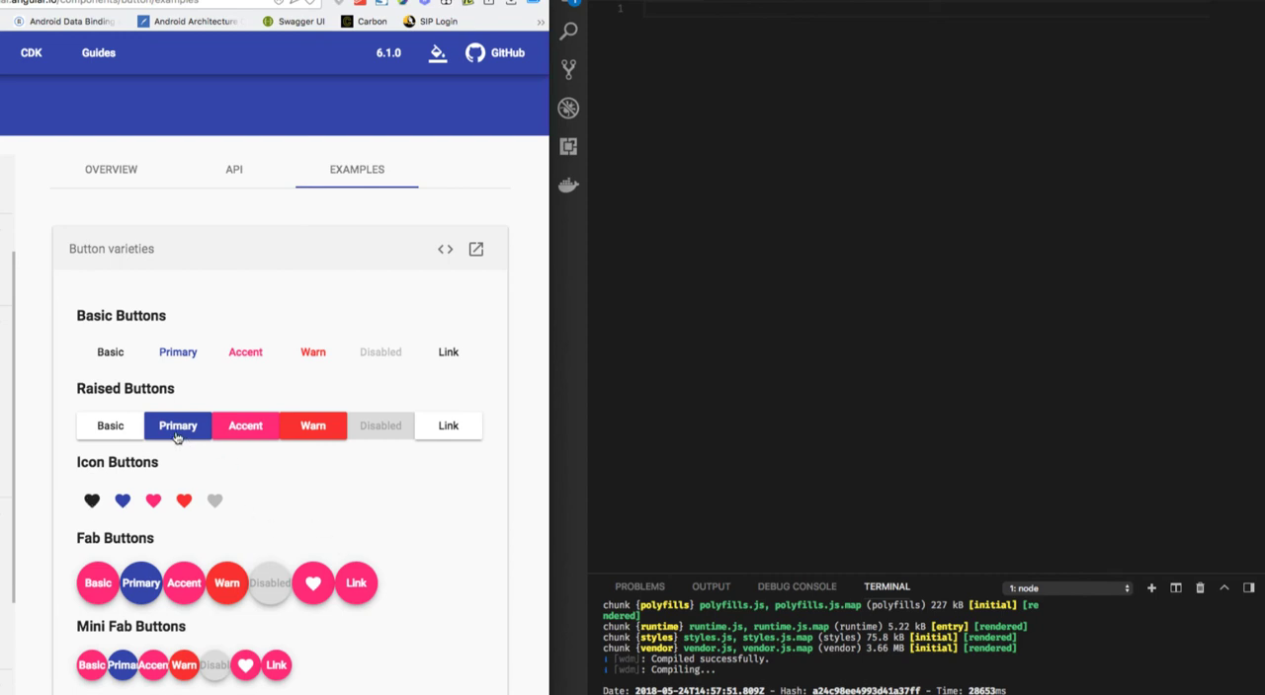
mouse_move(446, 250)
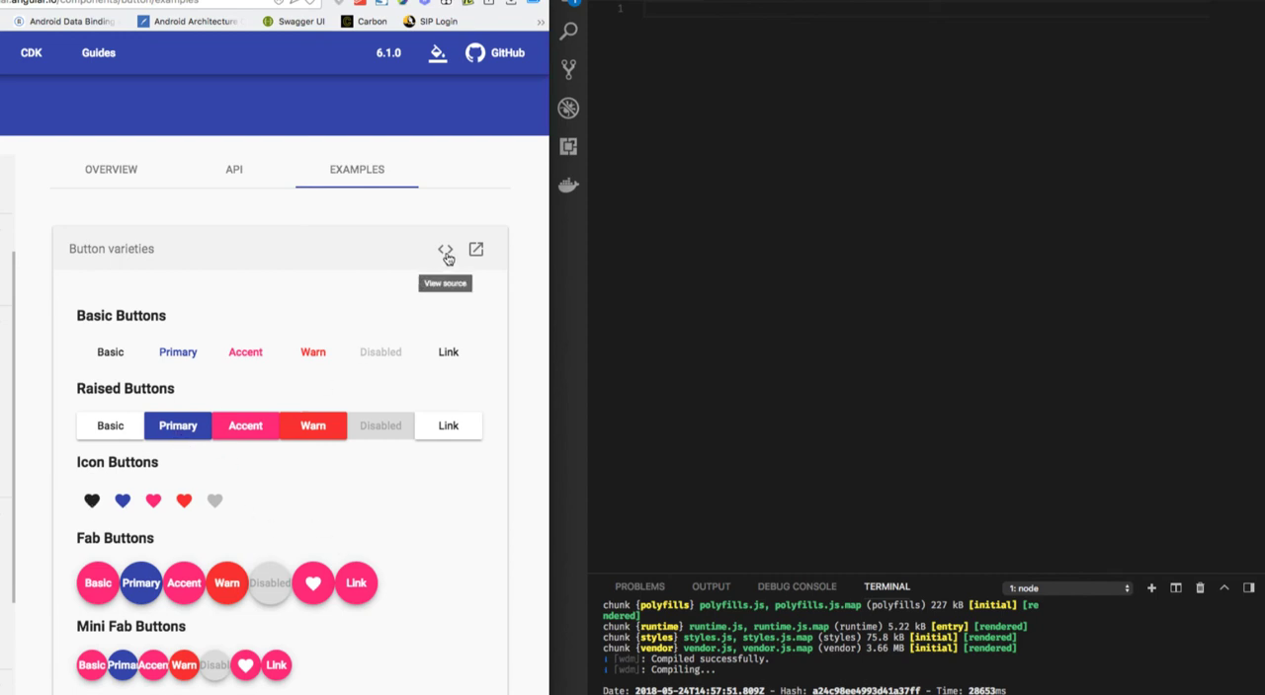
click(445, 249)
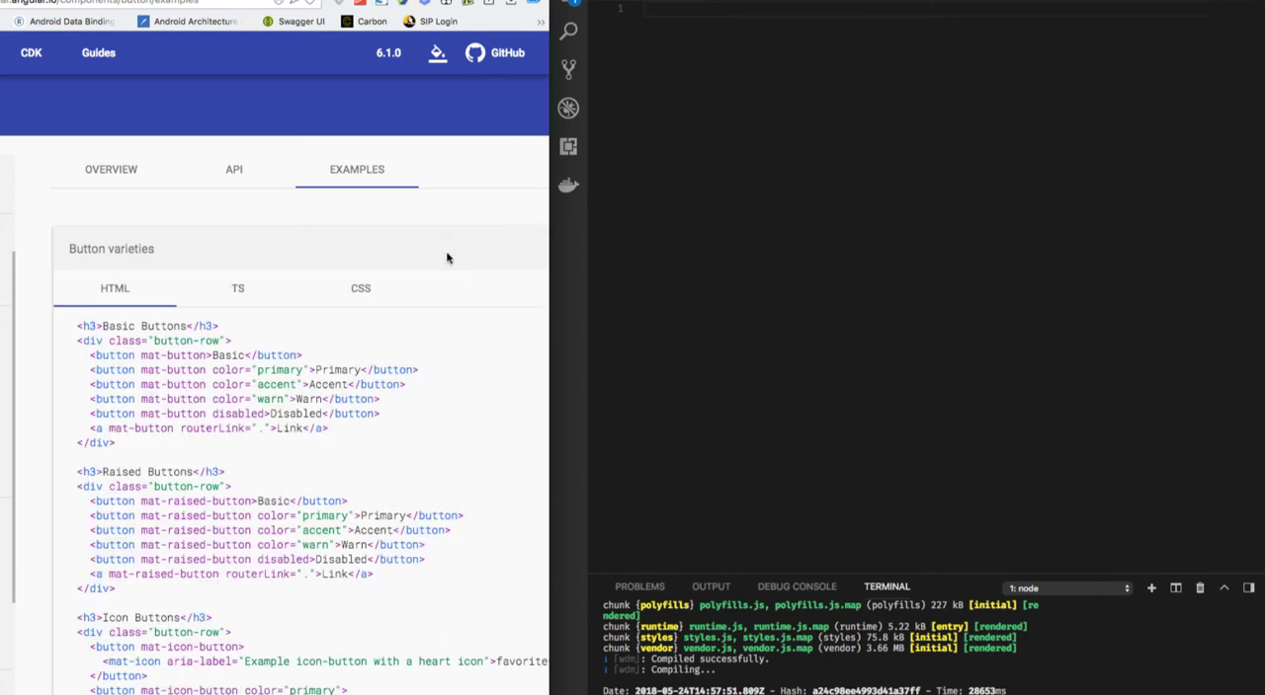
mouse_move(369, 381)
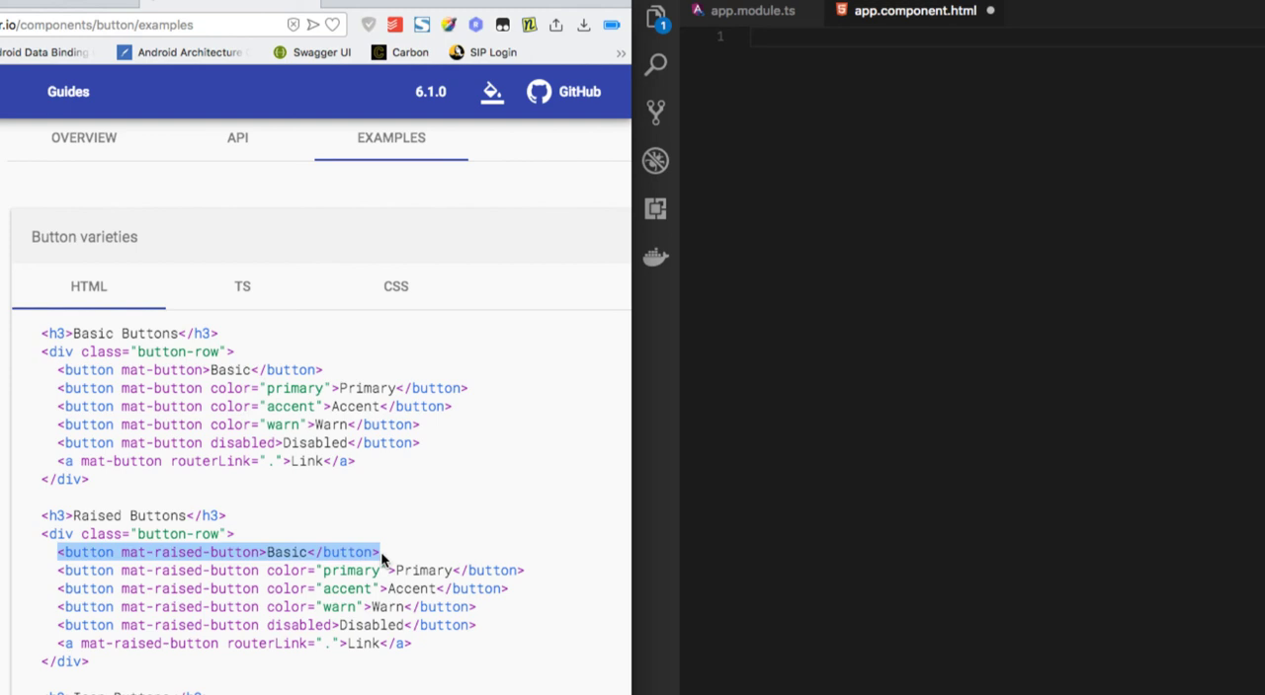
Copy the selected mat-raised-button Basic markup into app.component.html.
right_click(218, 553)
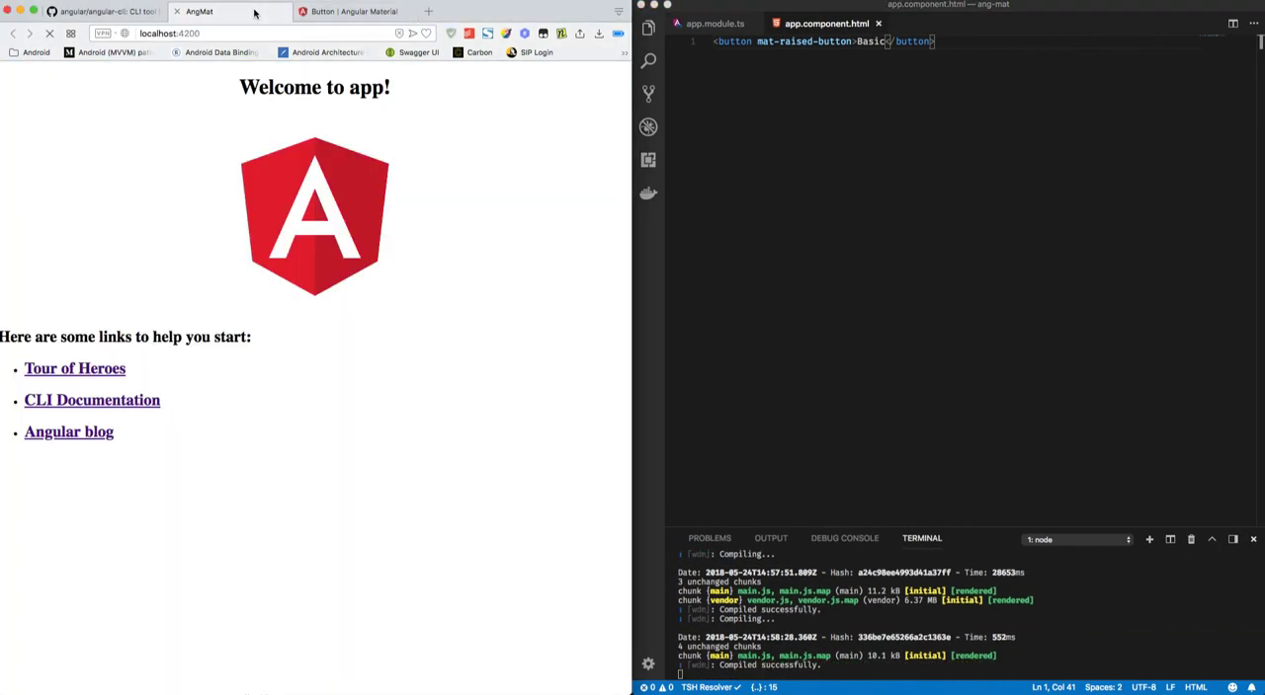
mouse_move(198, 11)
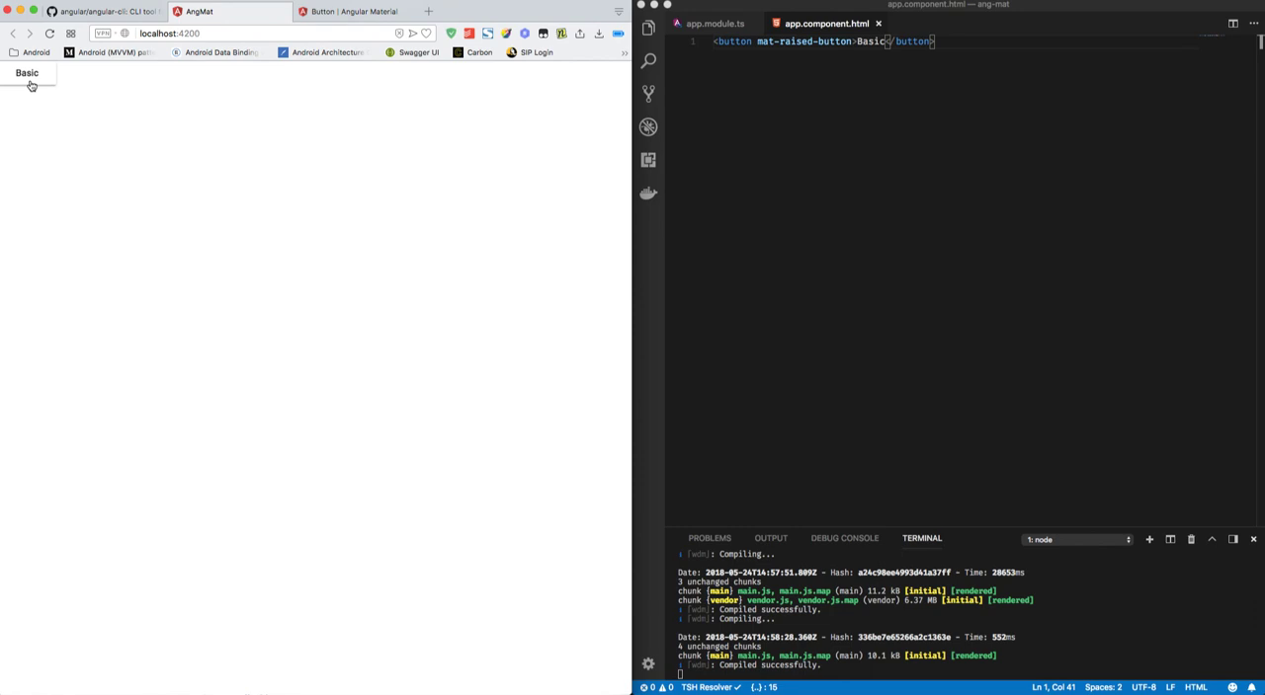
mouse_move(853, 47)
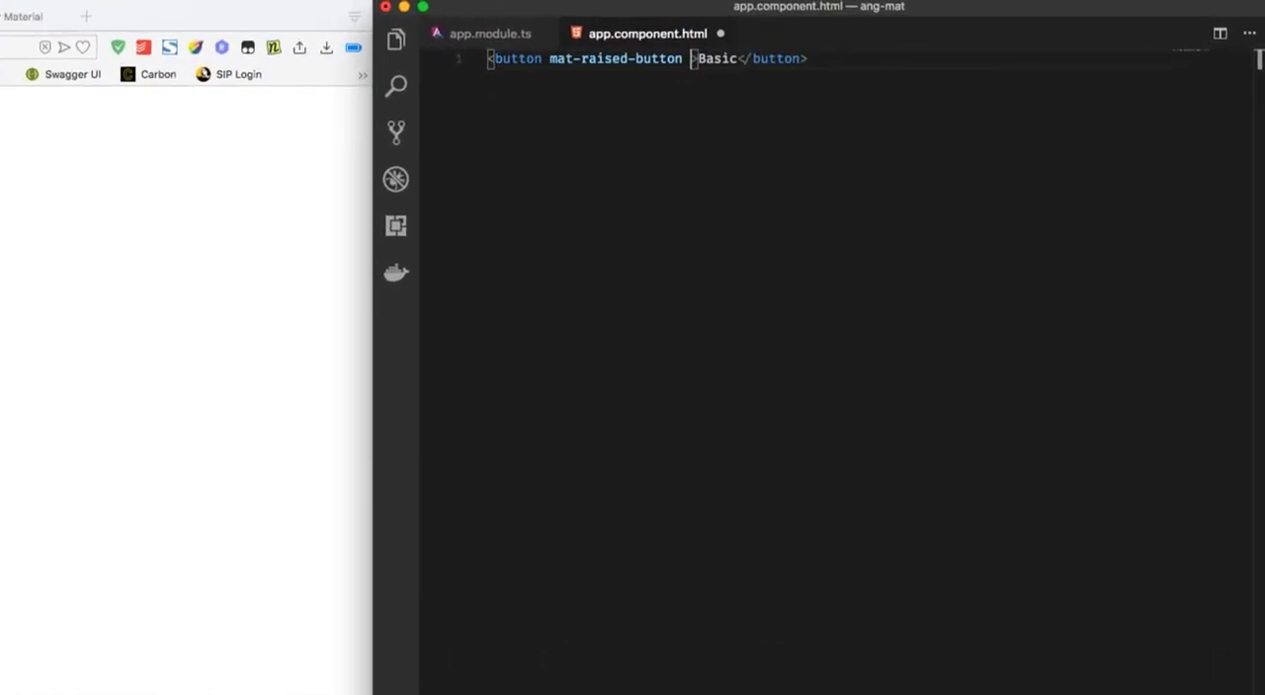
Add color="primary" to the raised button and relabel it from Basic to Primary.
text(c)
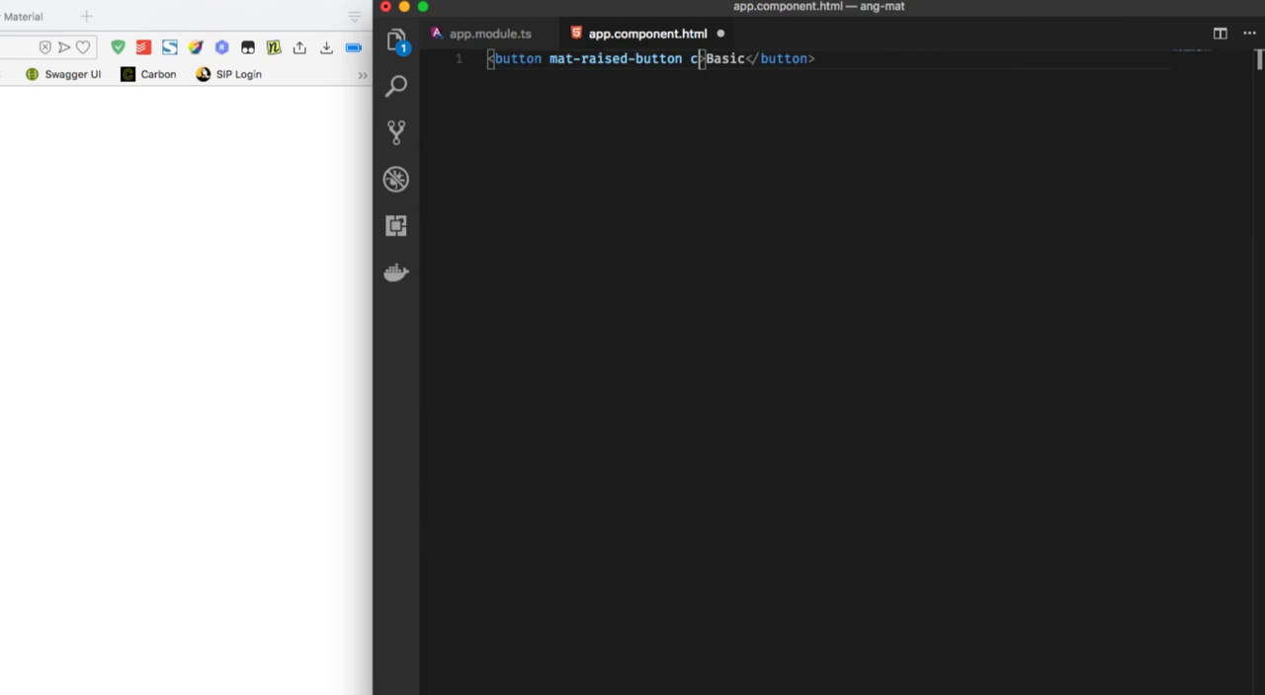
text(olor=)
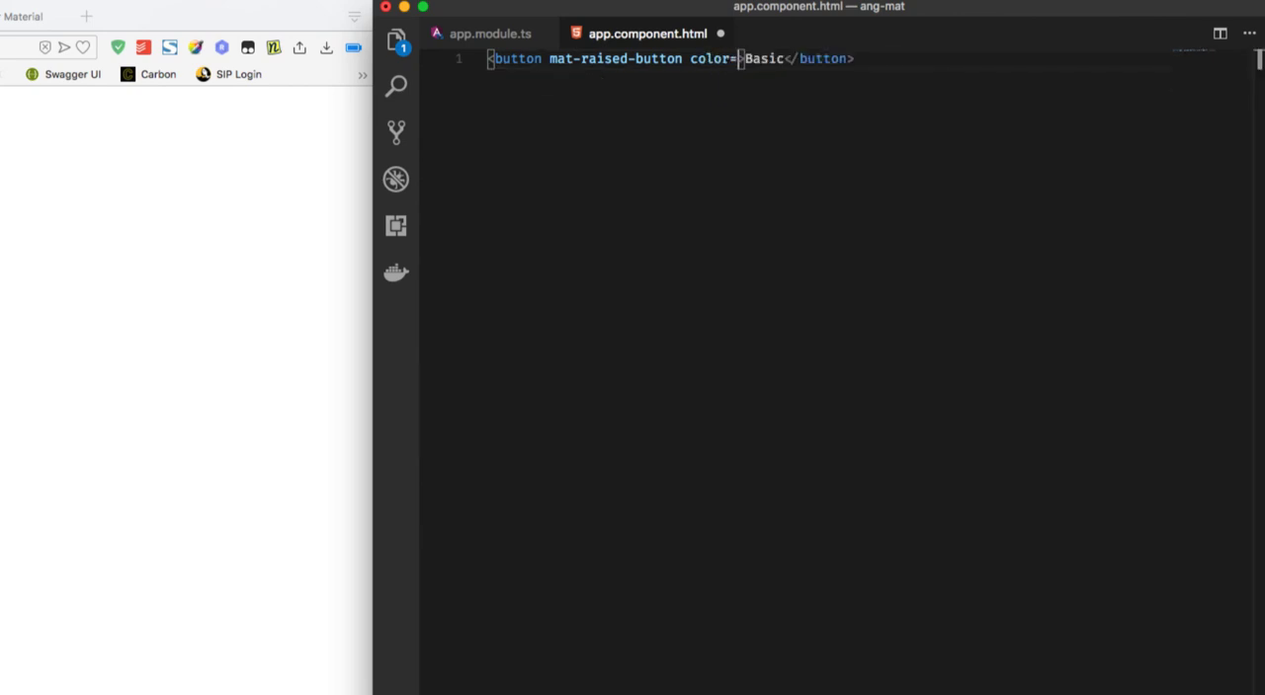
text(primary")
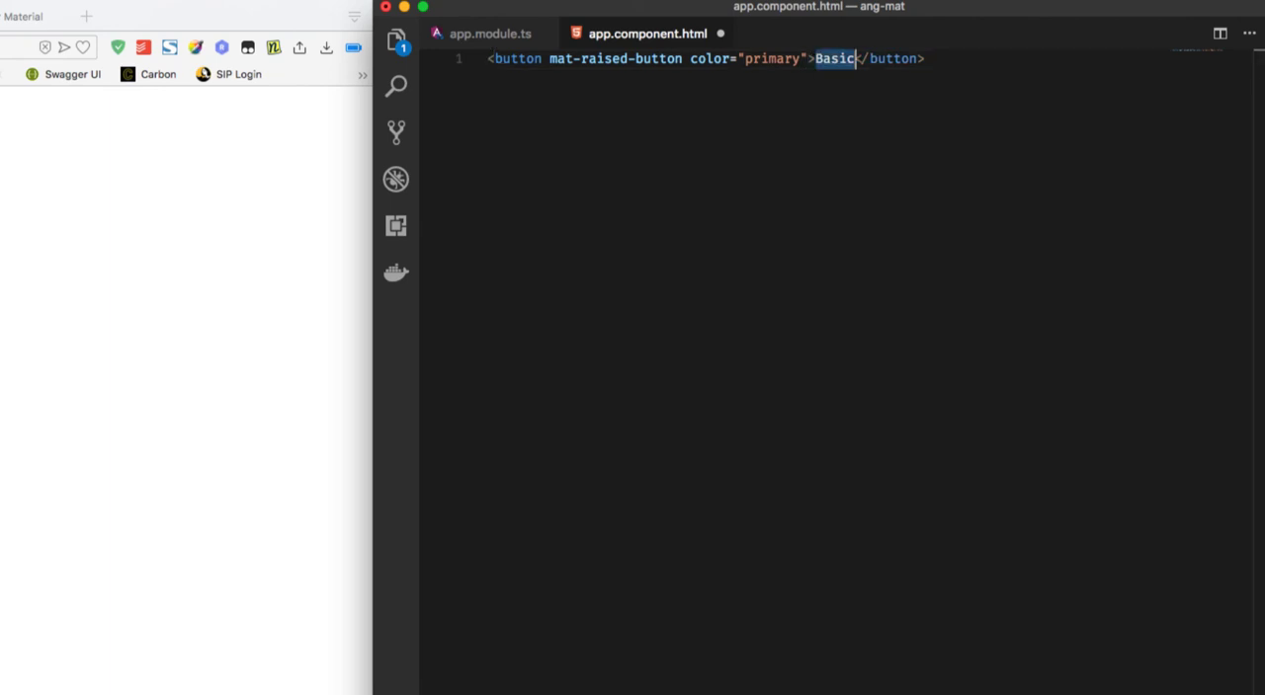
text(Primary)
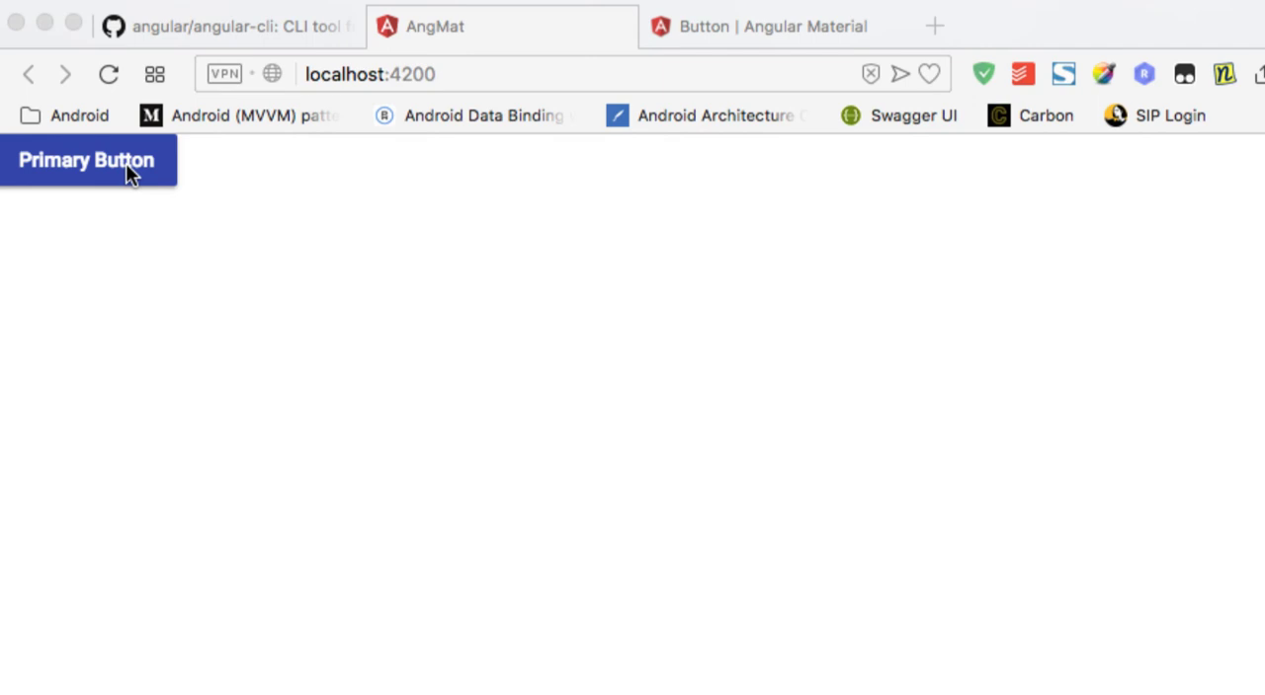
mouse_move(1121, 506)
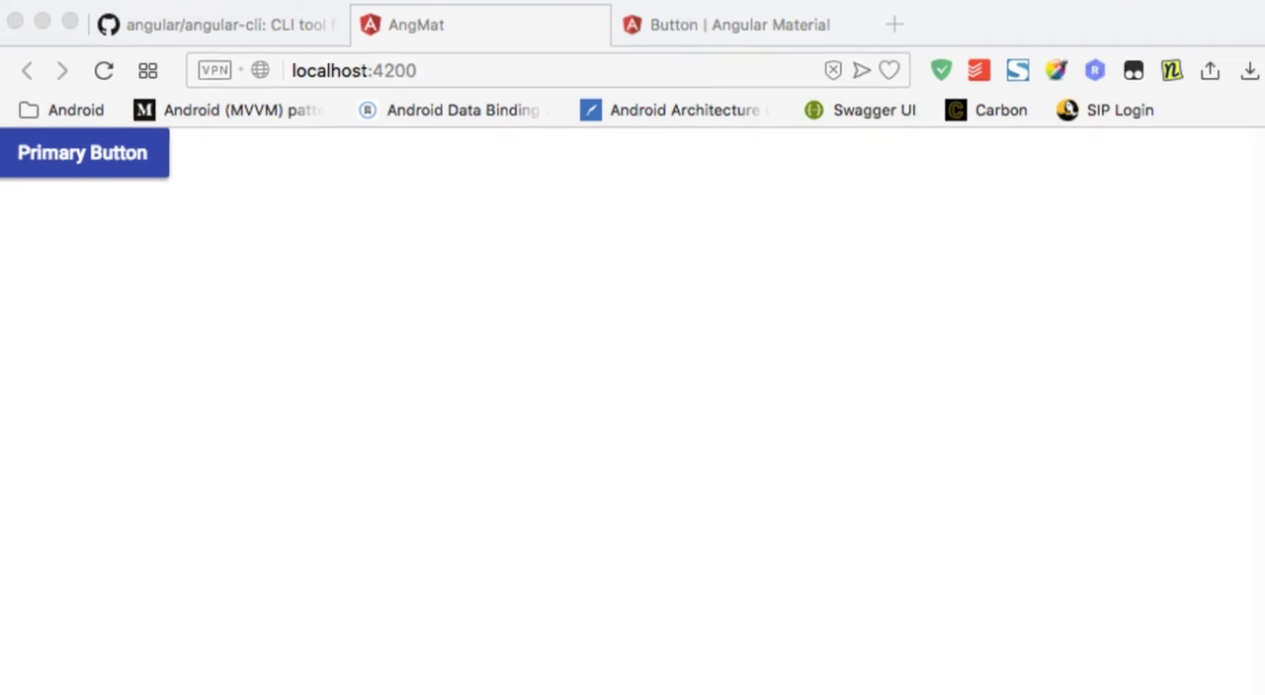
Return to the Button | Angular Material documentation tab after seeing the blue Primary Button.
click(726, 24)
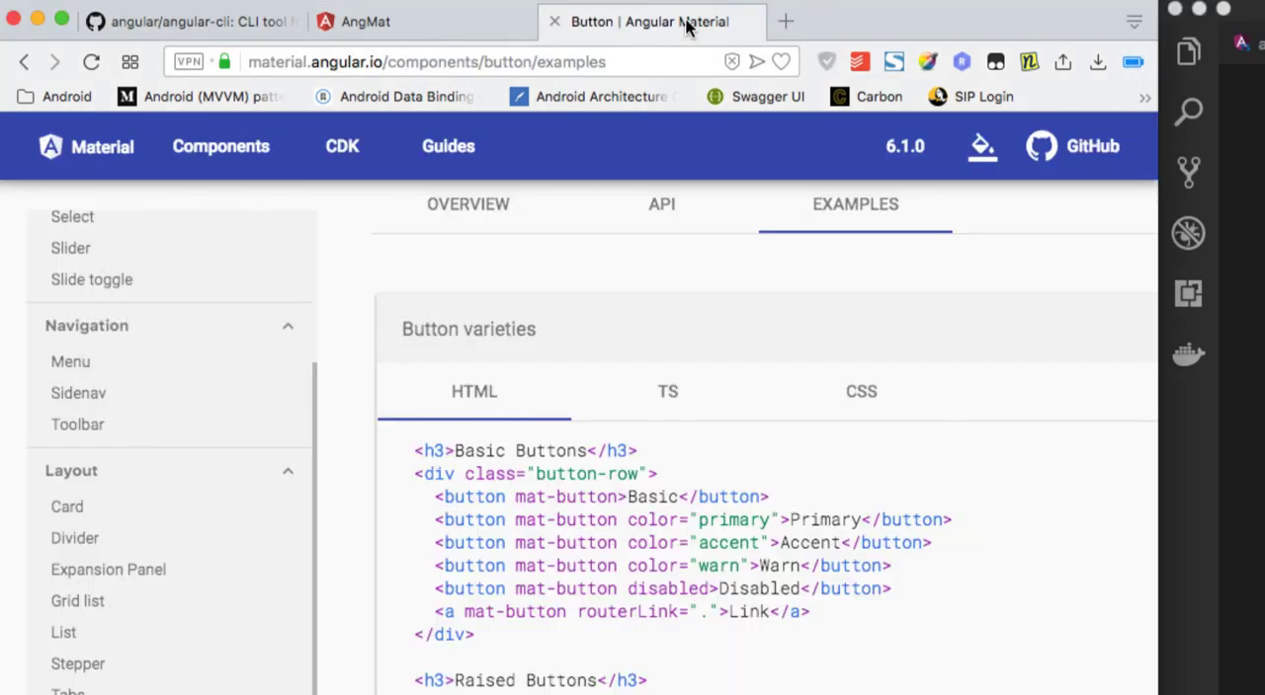
Open the Schematics guide, select Navigation, and scroll to the generator commands.
click(448, 146)
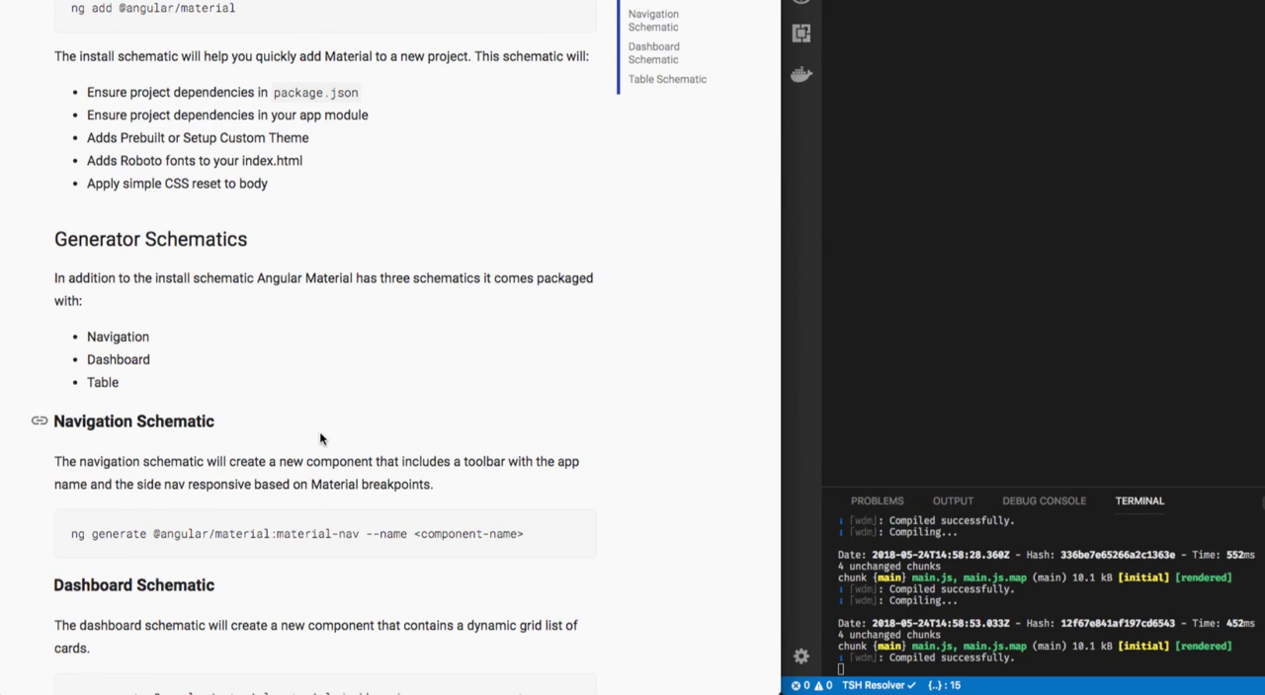
mouse_move(133, 344)
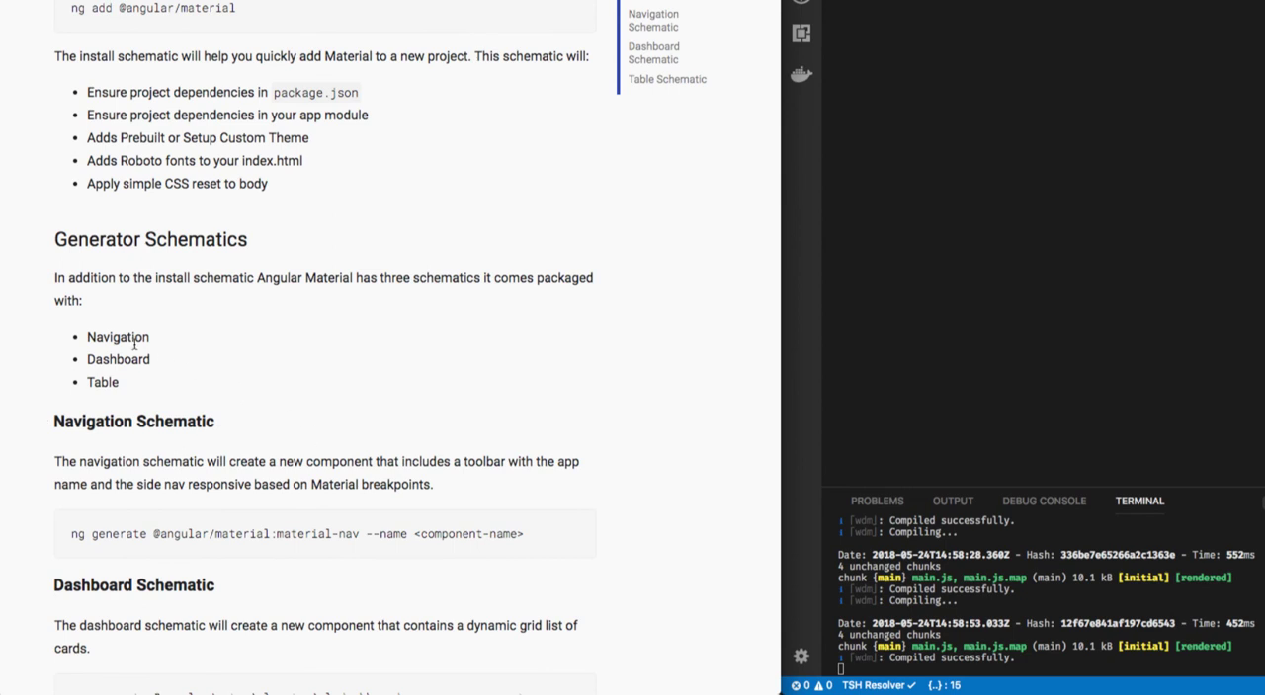
double_click(117, 337)
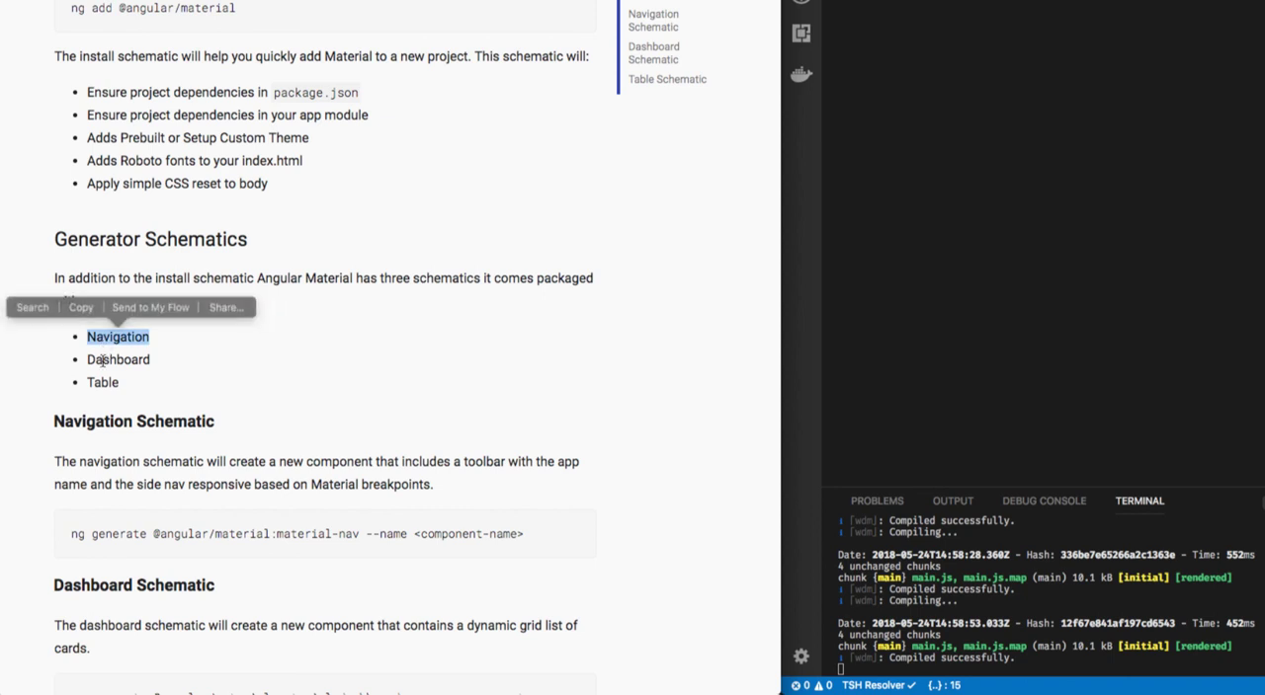
scroll(down, 3)
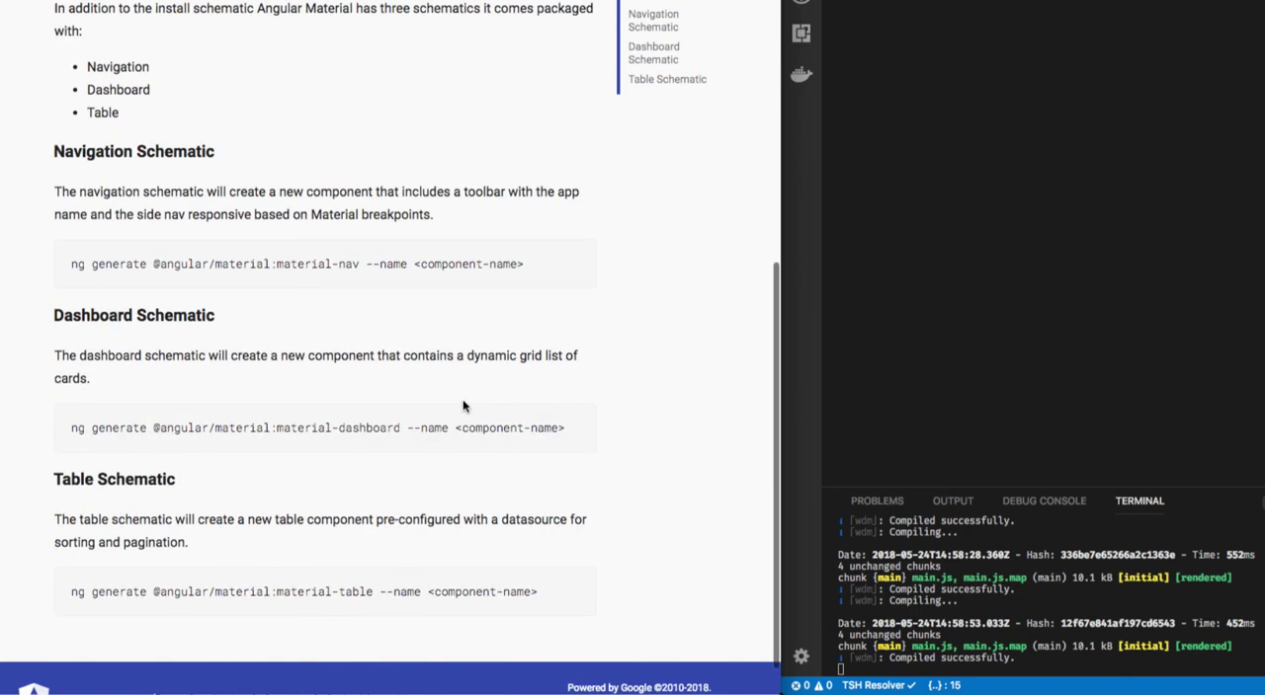
mouse_move(257, 311)
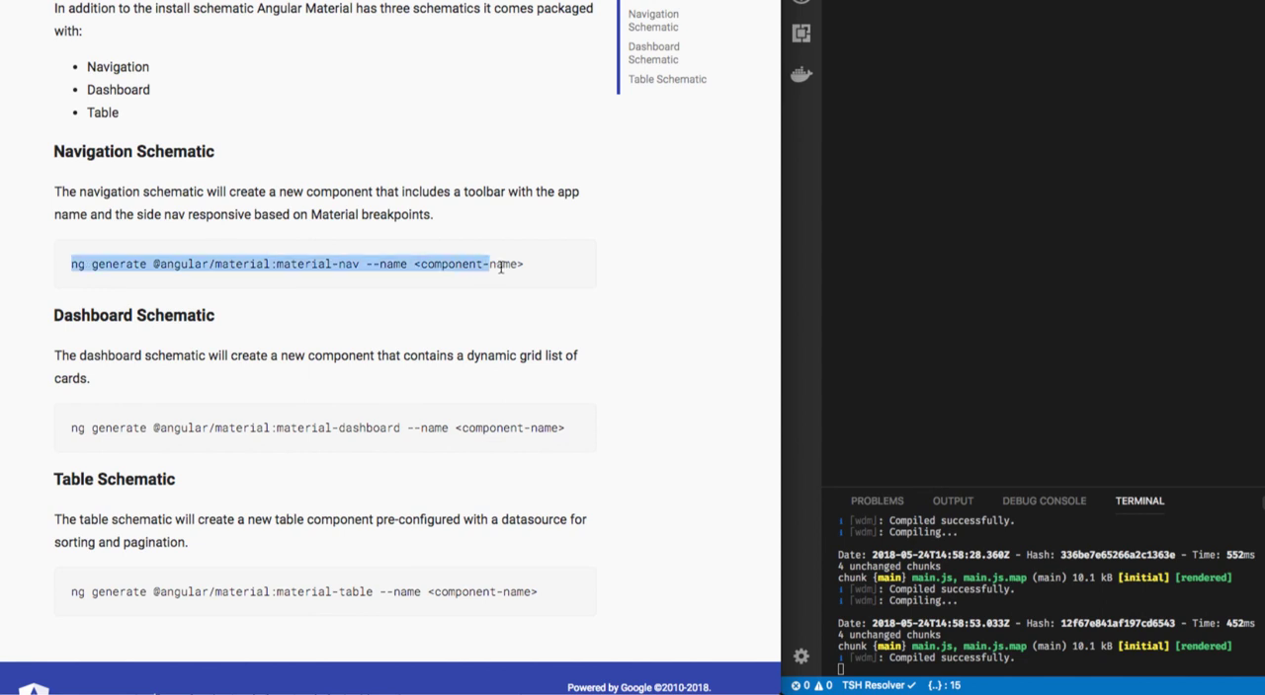
mouse_move(724, 299)
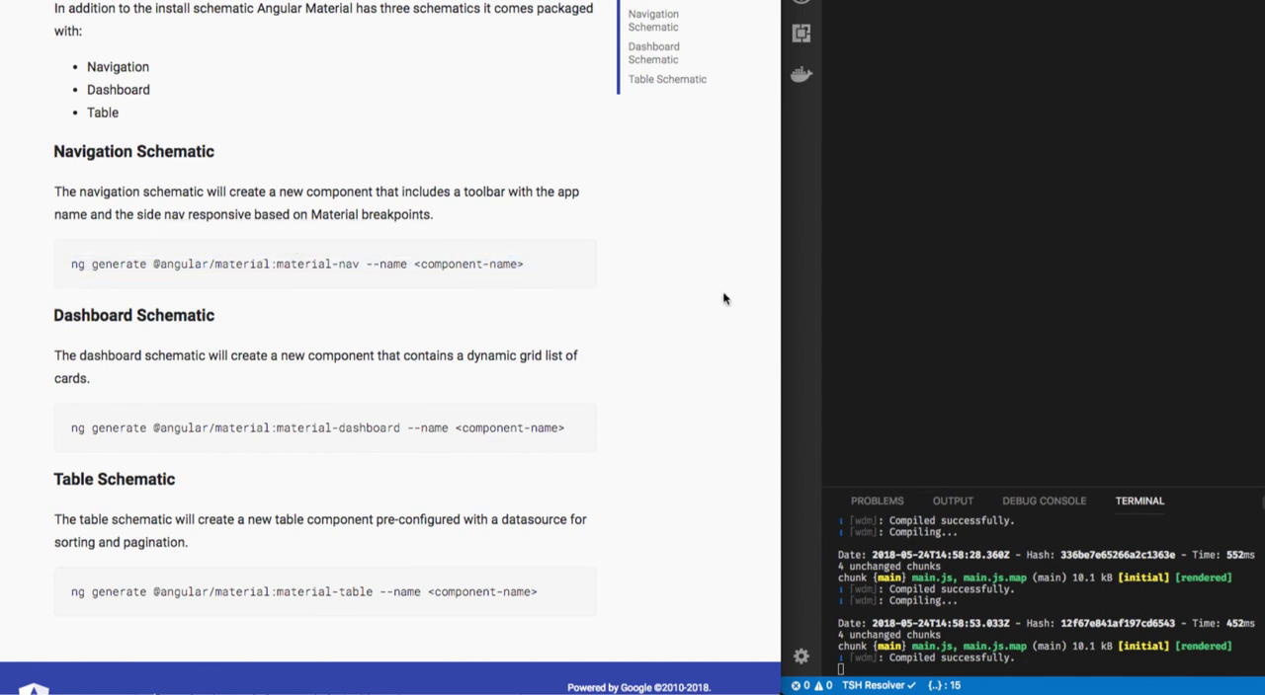